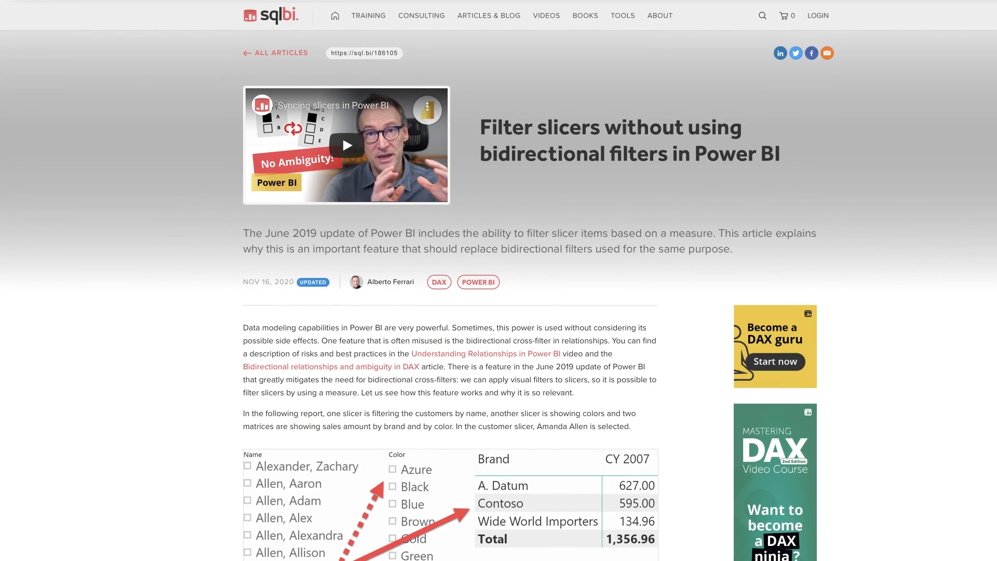
- Open the article's embedded slicer video on YouTube, then a related Guy in a Cube video
{"action": "left_click", "coordinate": [347, 144]}
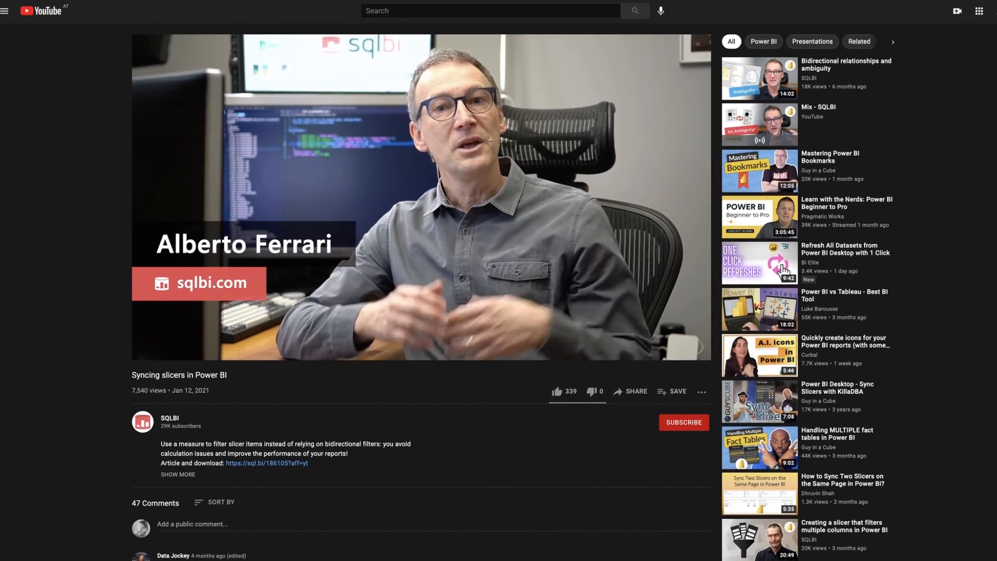
{"action": "left_click", "coordinate": [759, 401]}
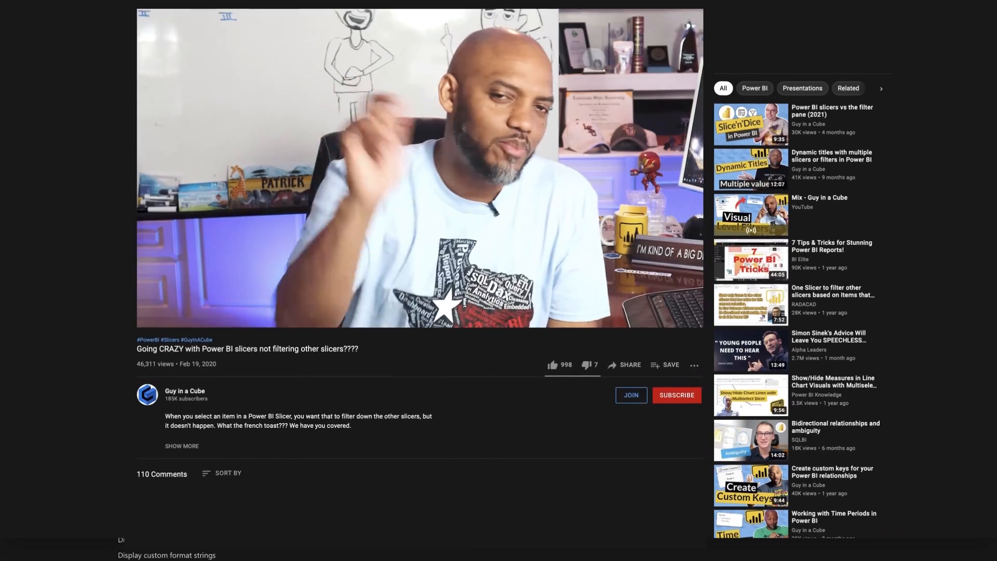
{"action": "scroll", "scroll_direction": "up", "scroll_amount": 3}
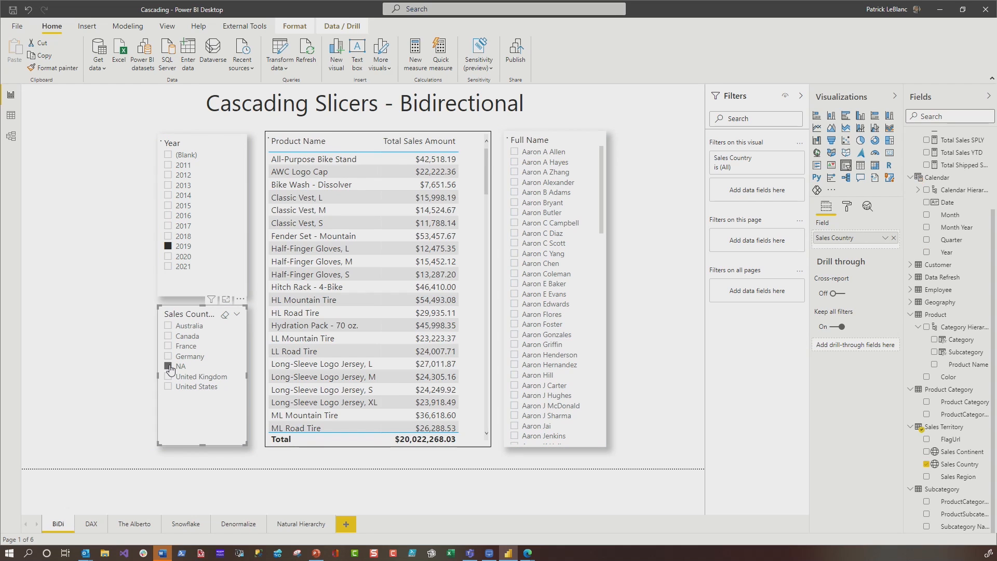
- Select NA in the Sales Country slicer with 2019, see the empty sales table, then deselect it
{"action": "left_click", "coordinate": [169, 365]}
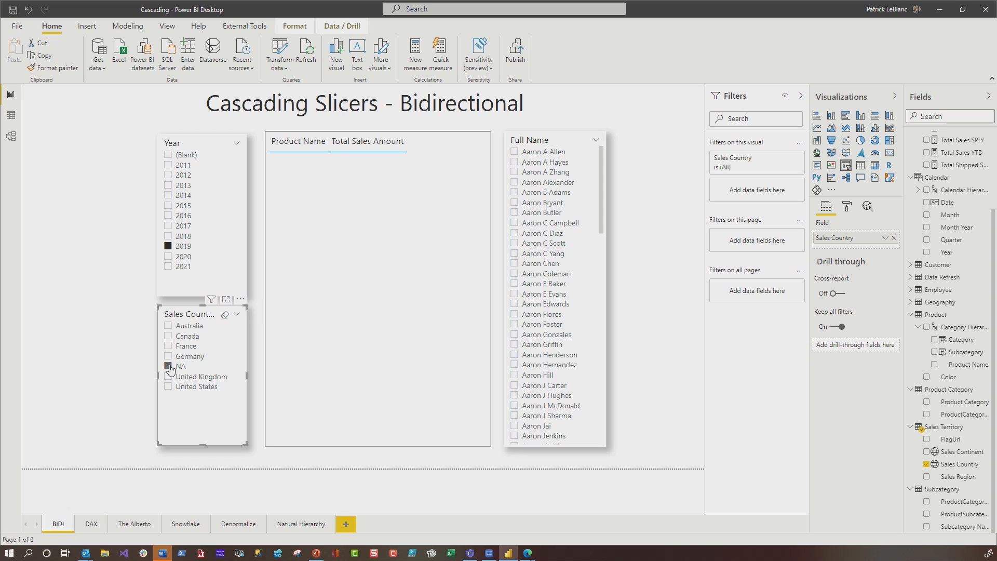
{"action": "left_click", "coordinate": [169, 367]}
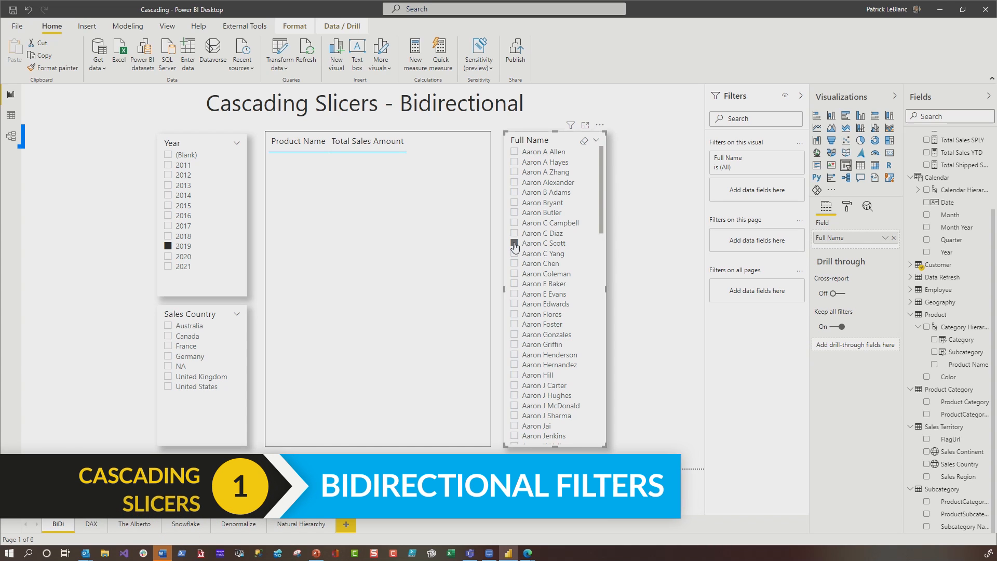
- Check the Customer relationship's cross filter direction, then filter the page to 2020 and France
{"action": "left_click", "coordinate": [11, 135]}
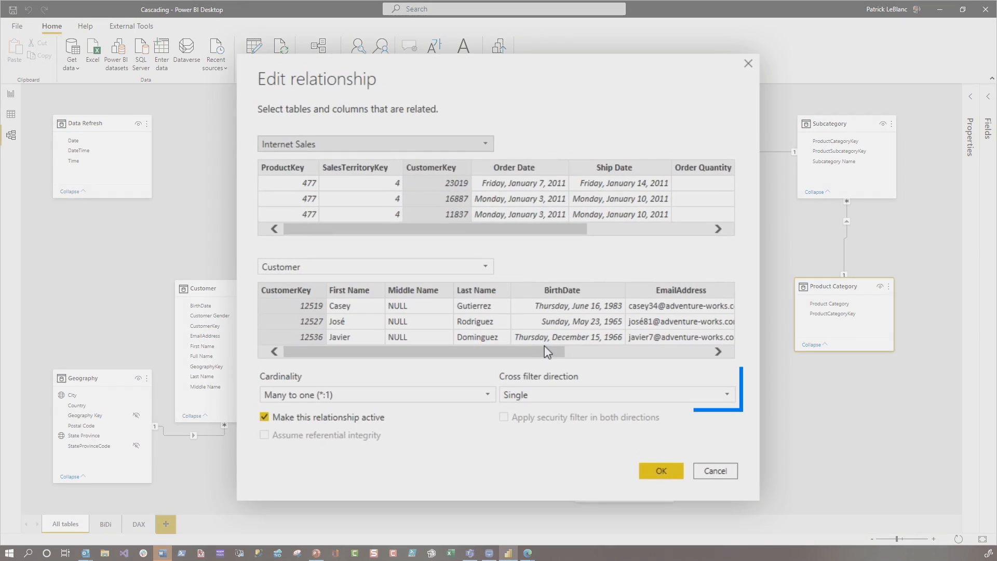
{"action": "left_click", "coordinate": [614, 395]}
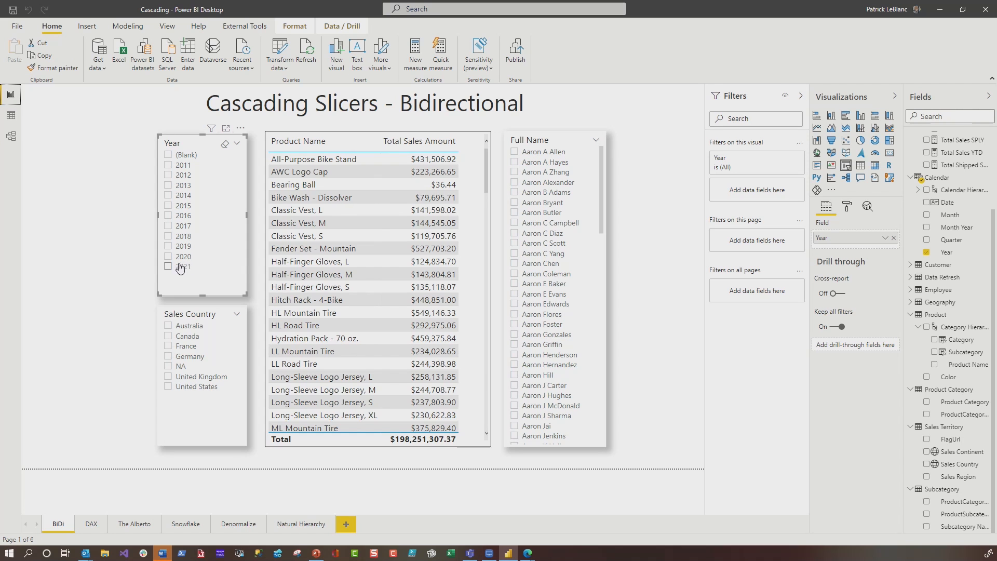
{"action": "left_click", "coordinate": [170, 256]}
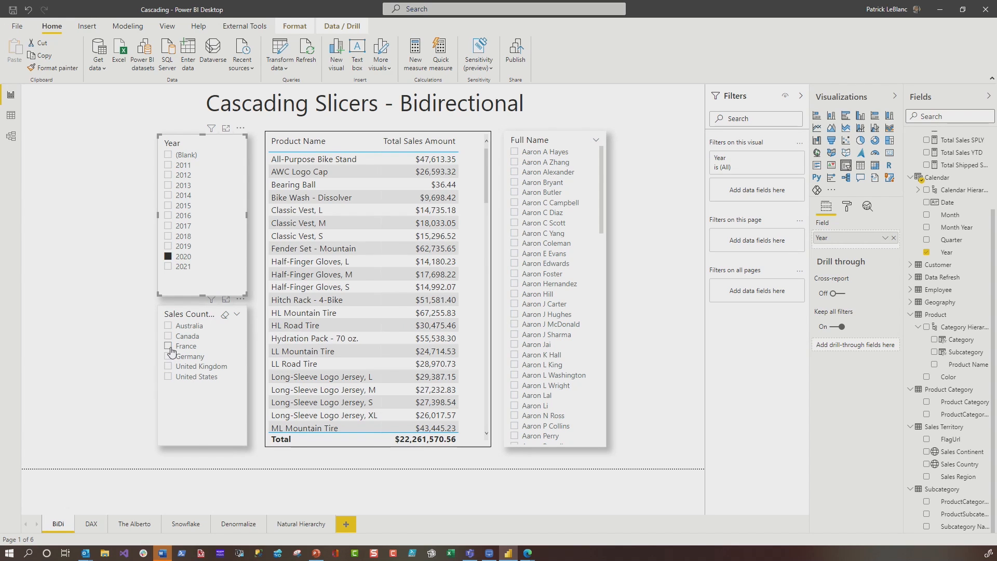
{"action": "left_click", "coordinate": [168, 344]}
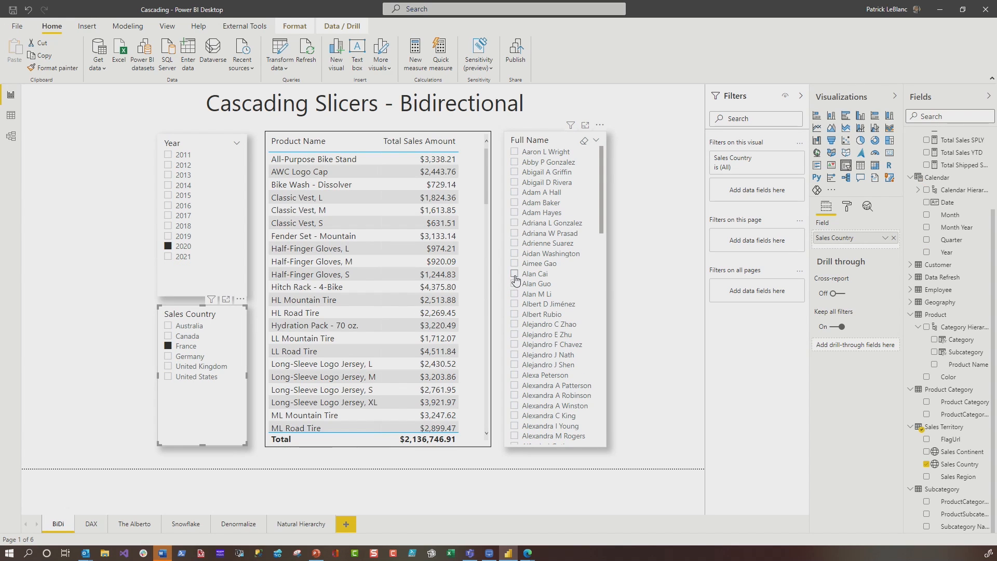
{"action": "left_click", "coordinate": [516, 274]}
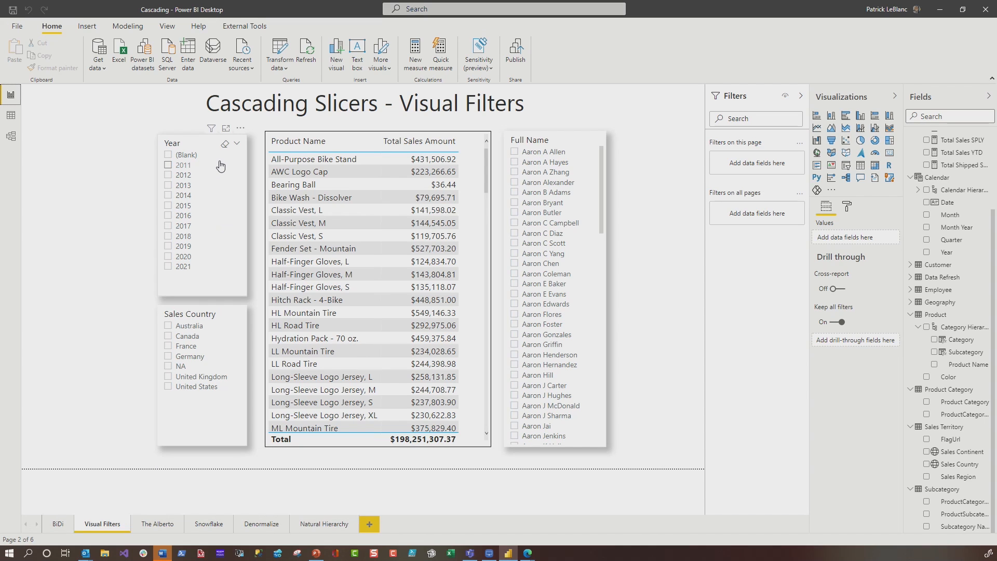
{"action": "mouse_move", "coordinate": [558, 170]}
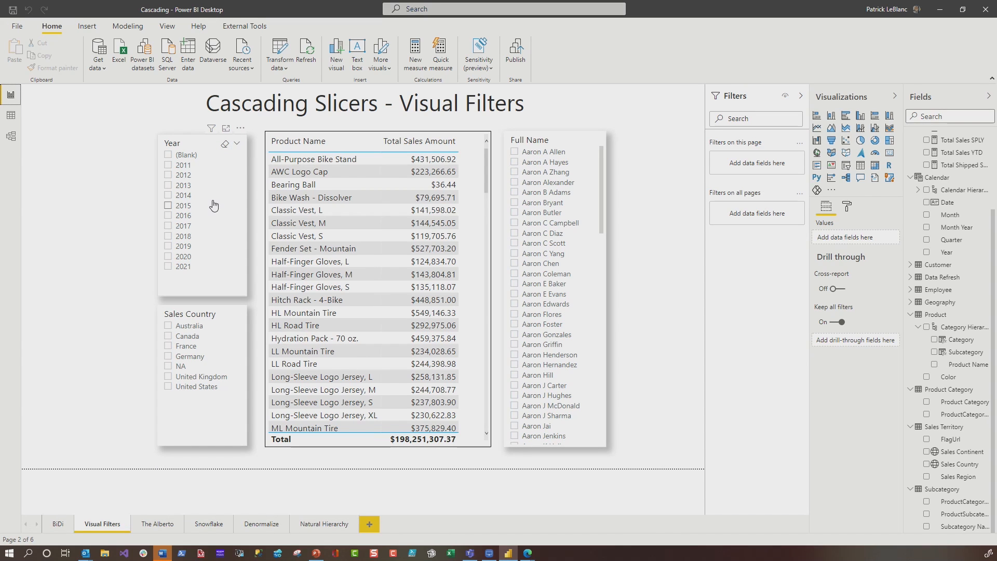
{"action": "mouse_move", "coordinate": [216, 232]}
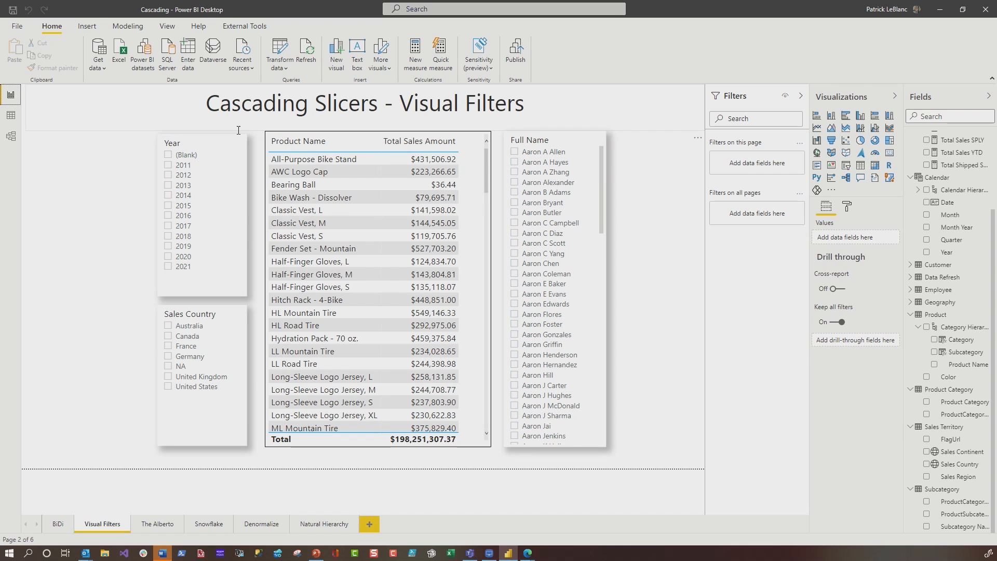
- Filter the Year slicer to items where Total Sales Amount is not blank
{"action": "left_click", "coordinate": [201, 216]}
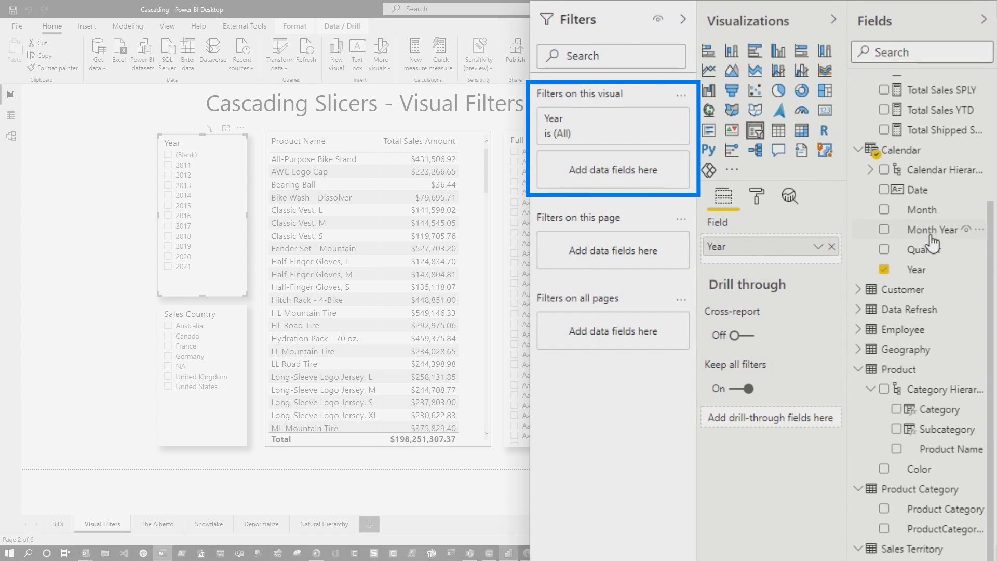
{"action": "scroll", "scroll_direction": "up", "scroll_amount": 3}
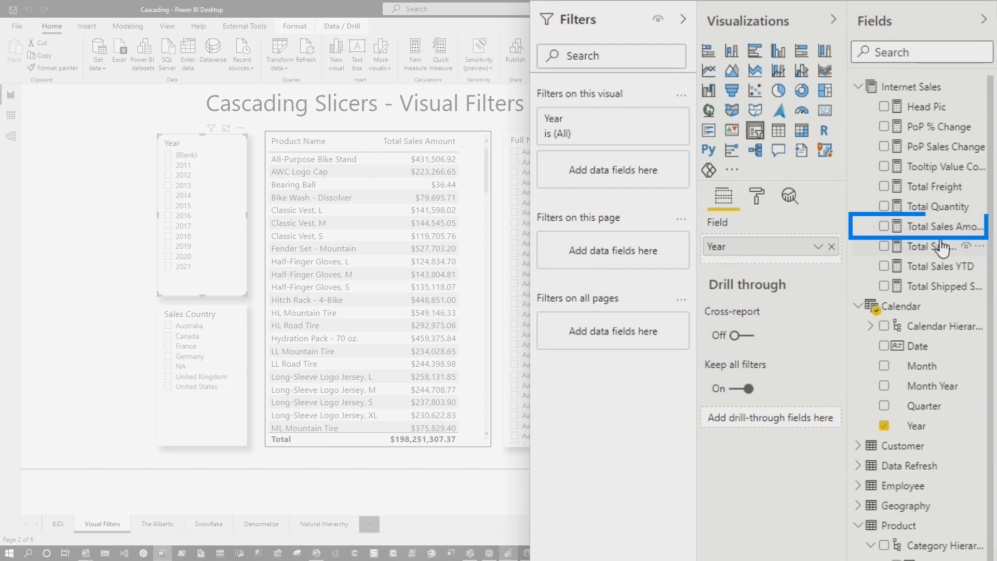
{"action": "left_click", "coordinate": [934, 227]}
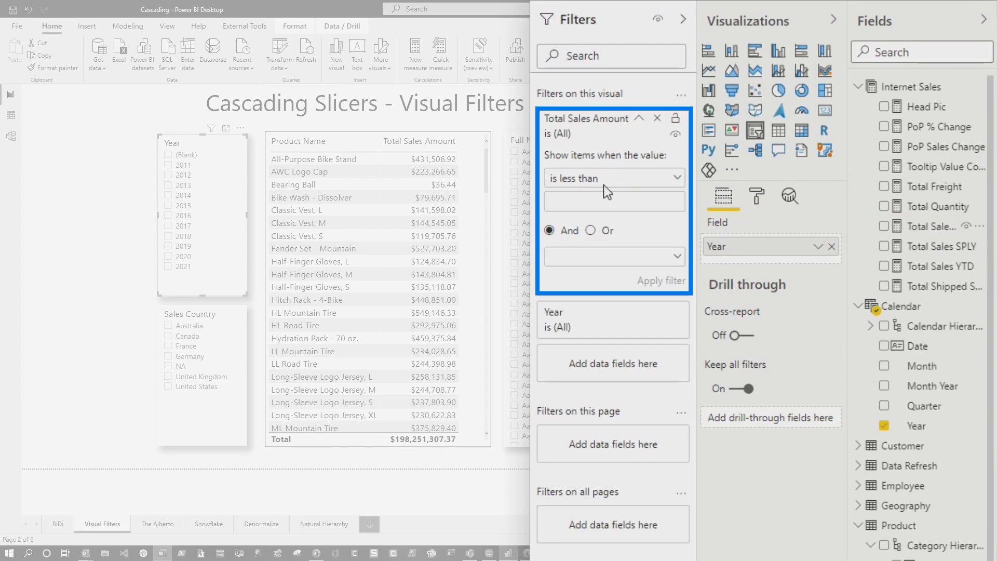
{"action": "left_click", "coordinate": [613, 178]}
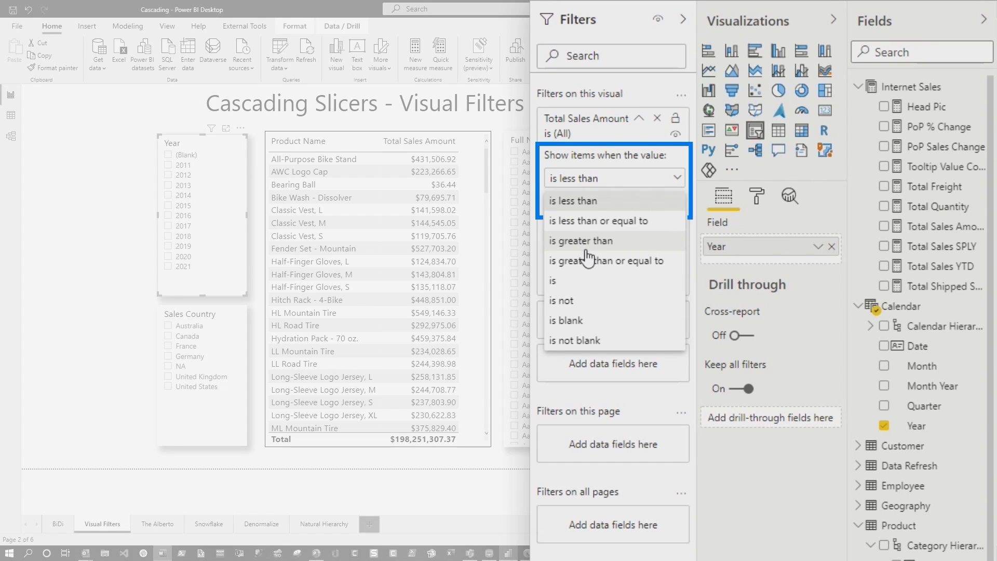
{"action": "left_click", "coordinate": [574, 341]}
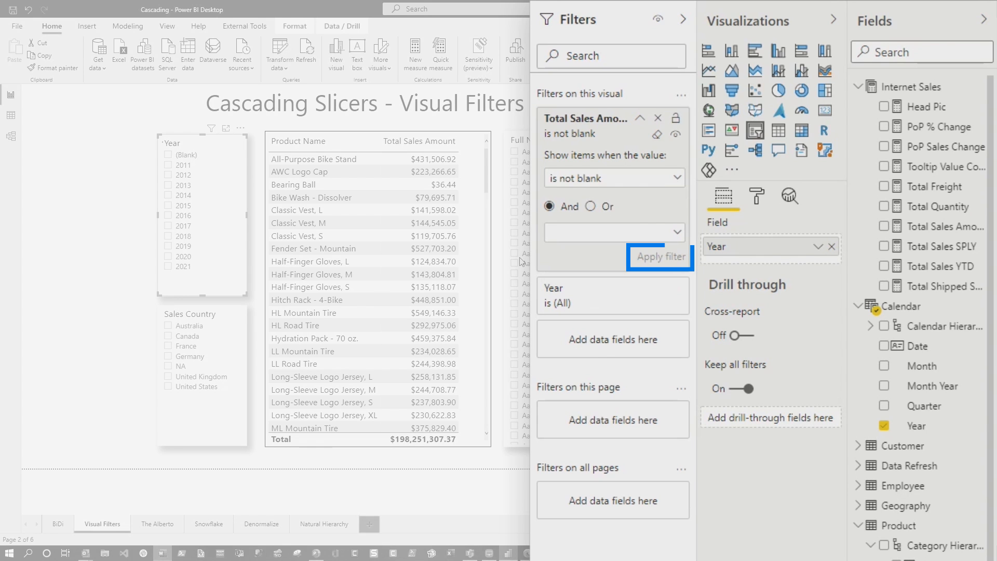
{"action": "left_click", "coordinate": [659, 256]}
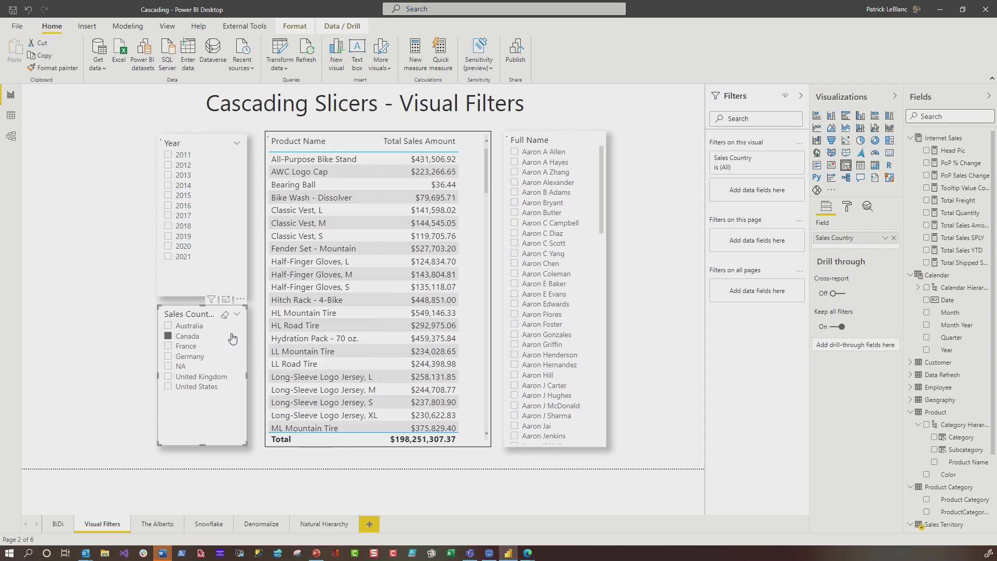
- Select Canada, then filter the Sales Country and Full Name slicers to non-blank Total Sales Amount
{"action": "left_click", "coordinate": [188, 335]}
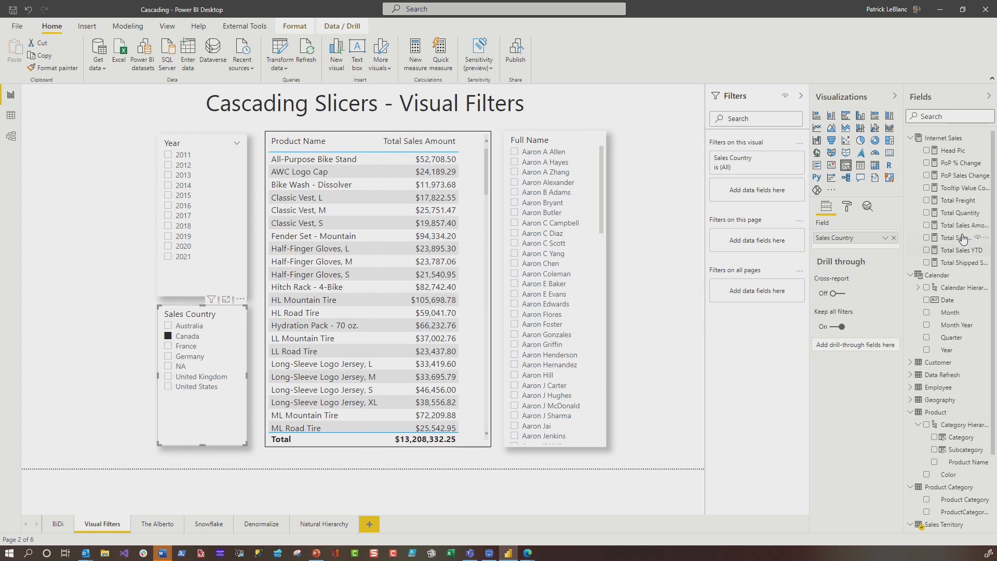
{"action": "left_click", "coordinate": [756, 184]}
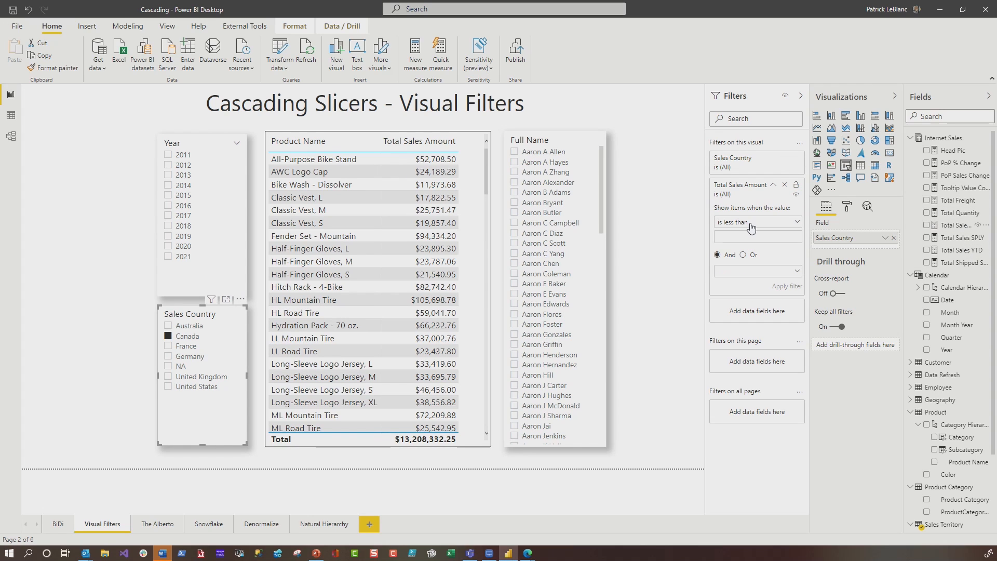
{"action": "left_click", "coordinate": [757, 221]}
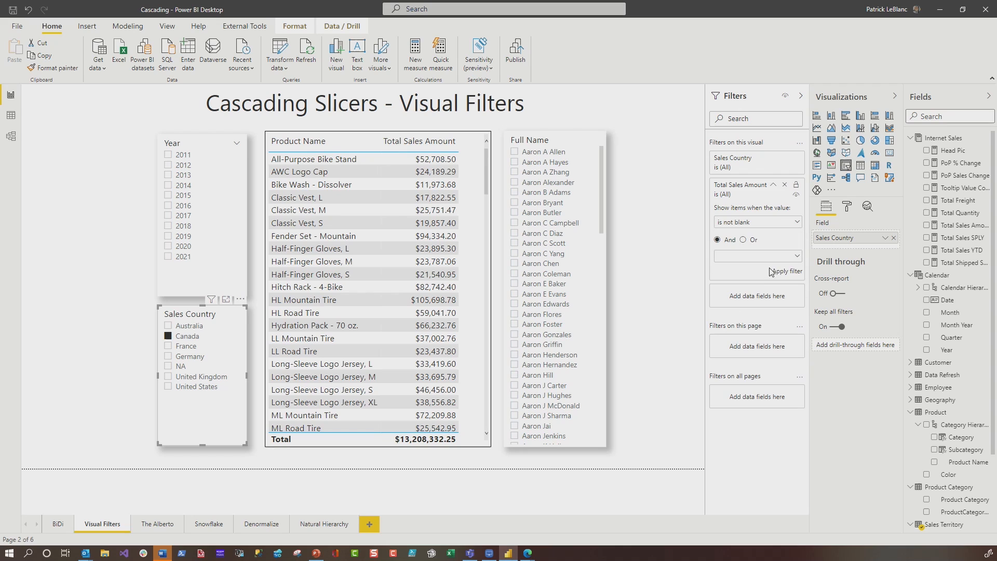
{"action": "left_click", "coordinate": [554, 286]}
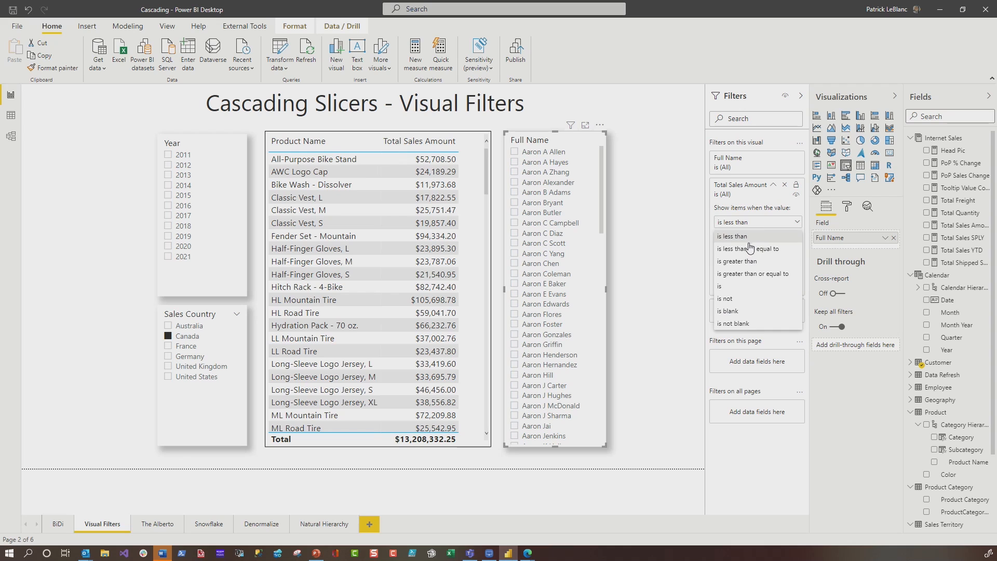
{"action": "left_click", "coordinate": [732, 322]}
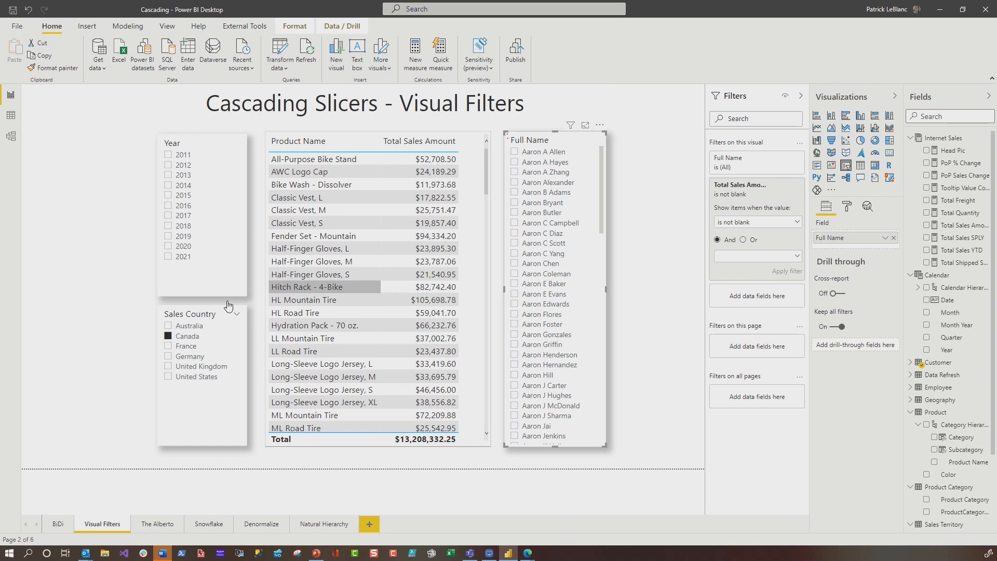
- Pick a single customer from the narrowed Full Name slicer, leaving four products totaling $92.79
{"action": "scroll", "scroll_direction": "down", "scroll_amount": 3}
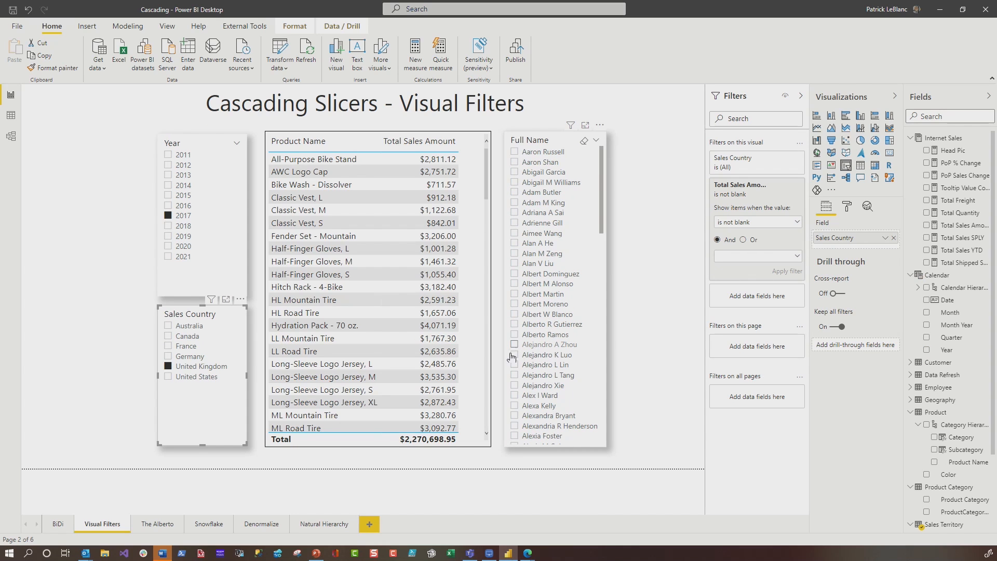
{"action": "left_click", "coordinate": [514, 324]}
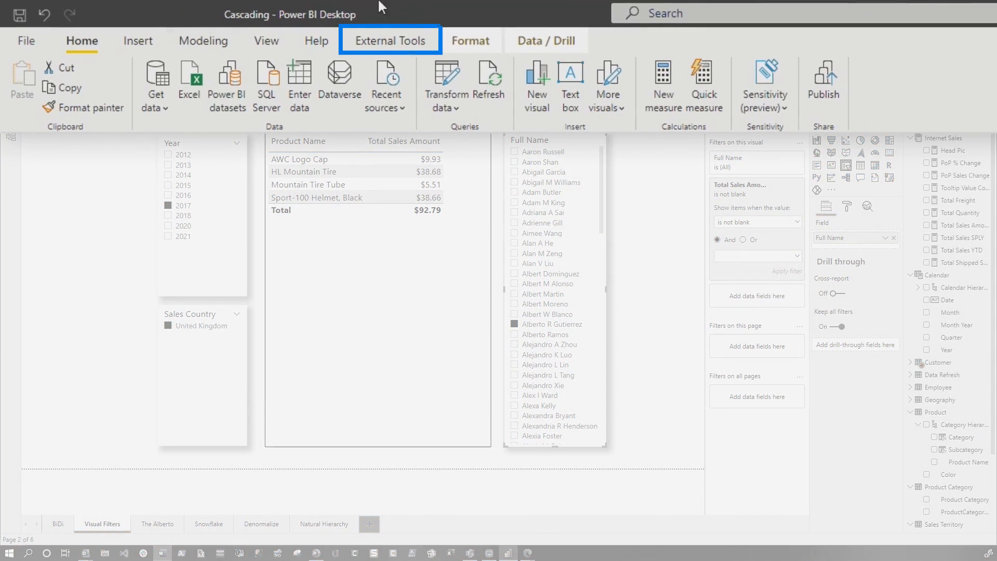
- Run Performance Analyzer on a visual refresh and expand the slicer's timing details
{"action": "left_click", "coordinate": [389, 40]}
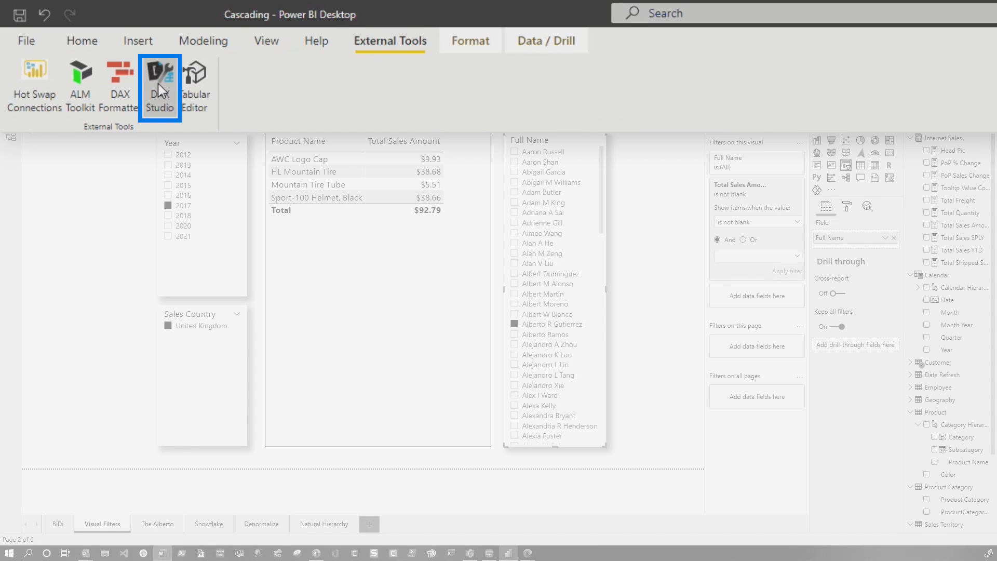
{"action": "mouse_move", "coordinate": [605, 142]}
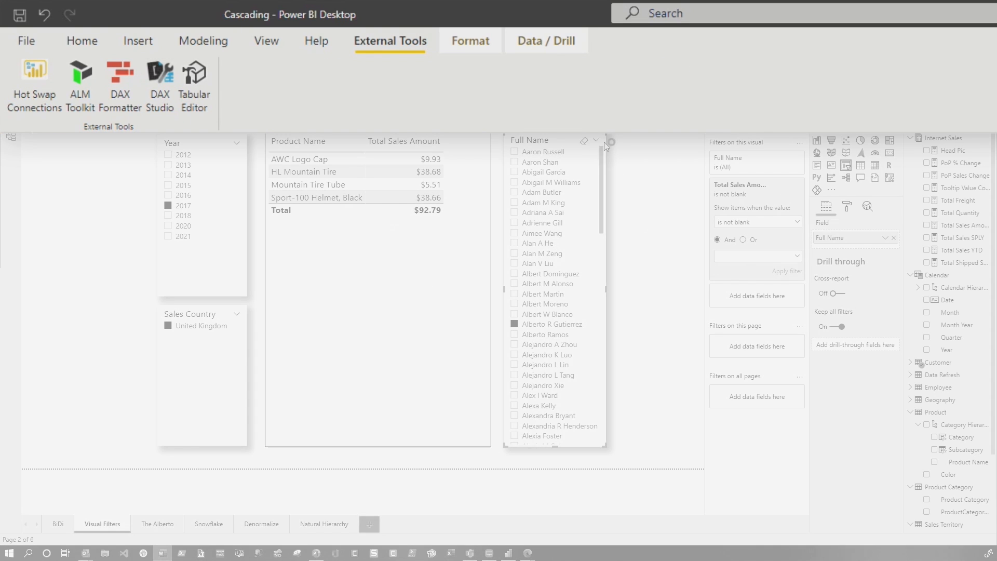
{"action": "mouse_move", "coordinate": [267, 40]}
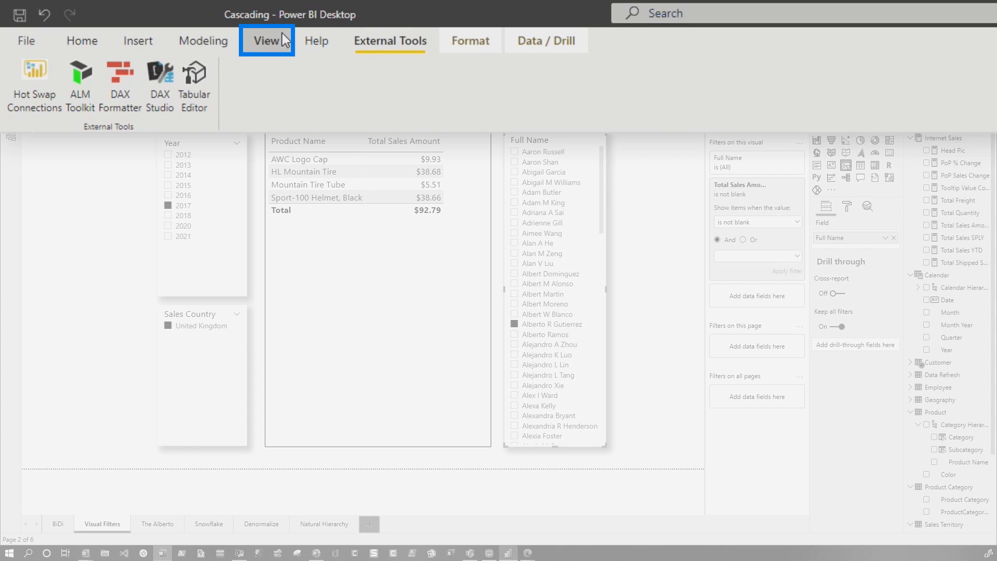
{"action": "left_click", "coordinate": [265, 40]}
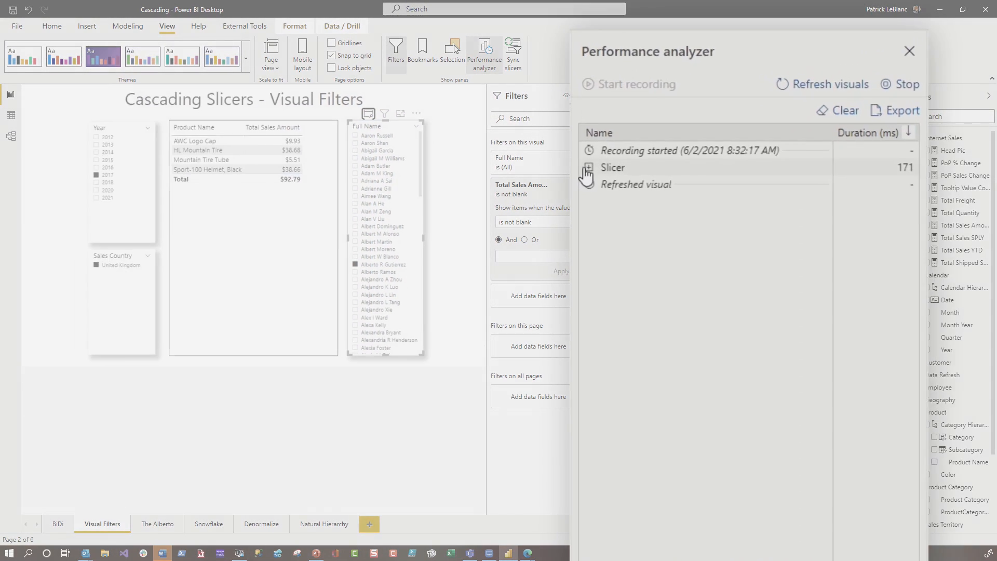
{"action": "left_click", "coordinate": [588, 168]}
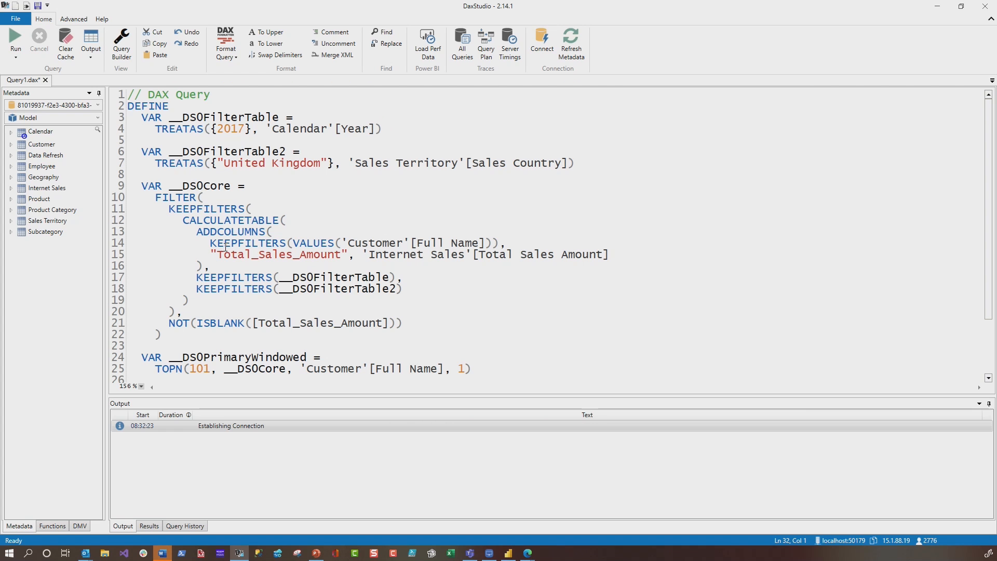
{"action": "left_click", "coordinate": [212, 254]}
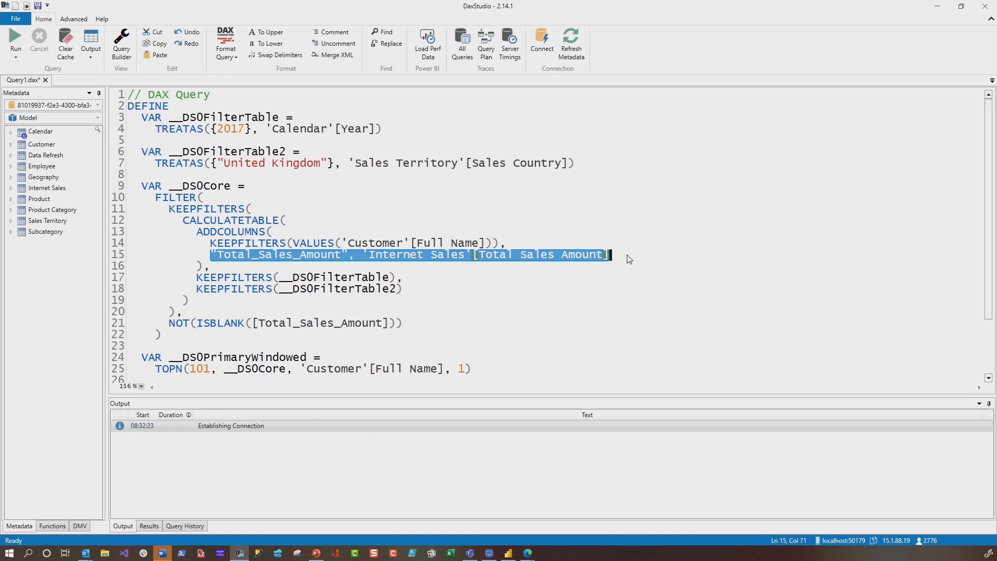
{"action": "mouse_move", "coordinate": [609, 255]}
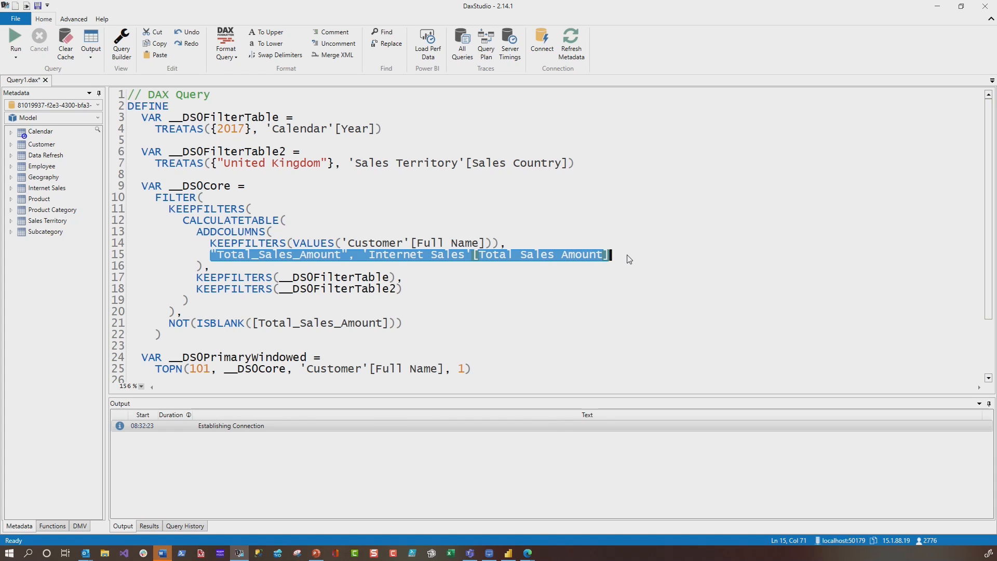
{"action": "mouse_move", "coordinate": [628, 258]}
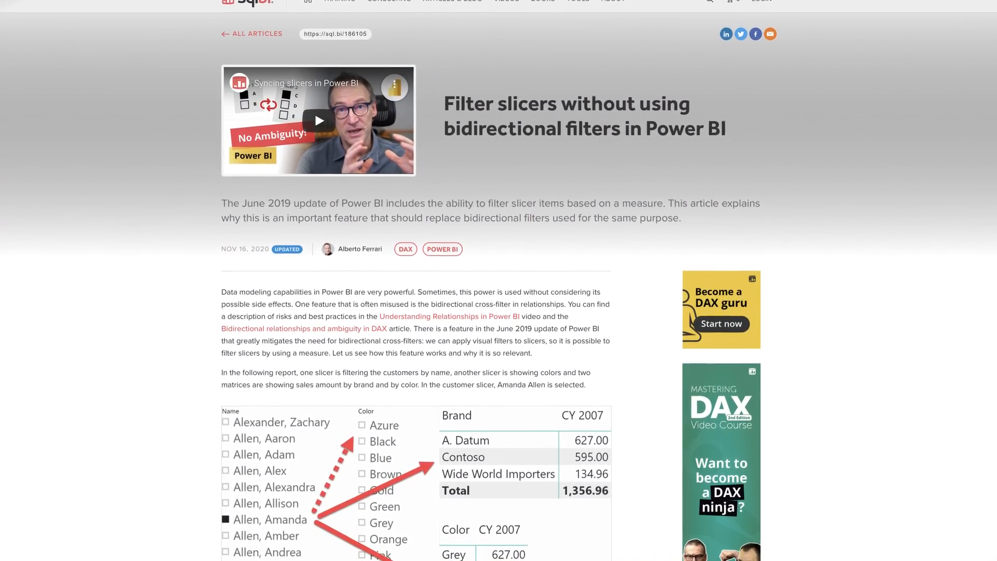
- Scroll through the SQLBI article on filtering slicers without bidirectional filters
{"action": "scroll", "scroll_direction": "up", "scroll_amount": 3}
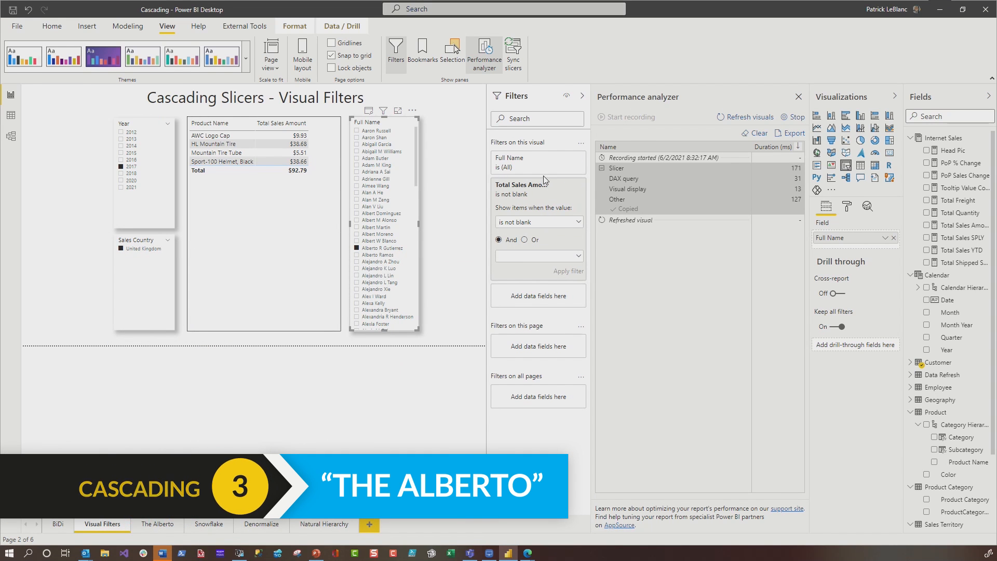
{"action": "mouse_move", "coordinate": [537, 208]}
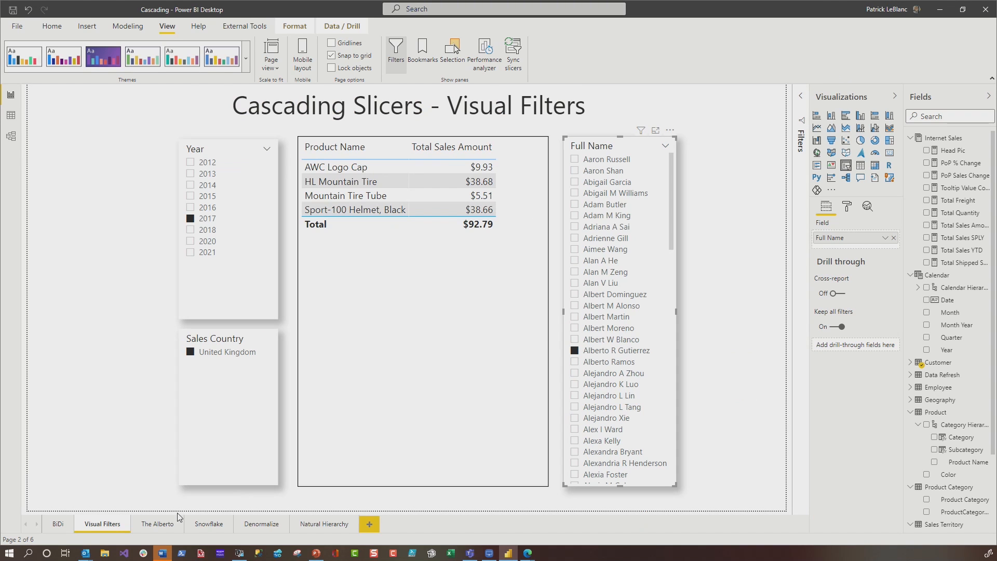
- On The Alberto page, create measure The Alberto = INT(NOT ISEMPTY('Internet Sales'))
{"action": "left_click", "coordinate": [157, 523]}
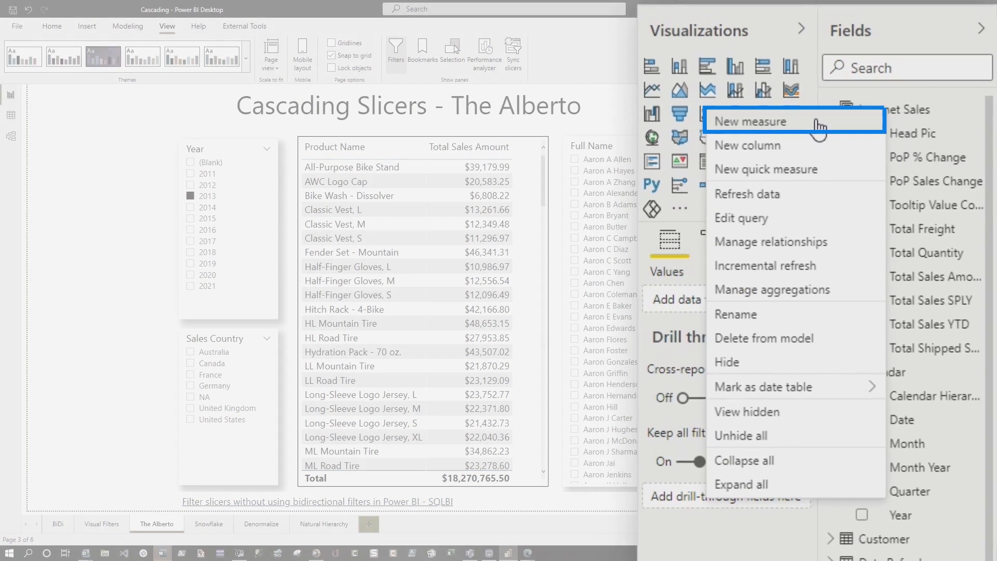
{"action": "left_click", "coordinate": [754, 121]}
{"action": "type", "text": "The Alberto ="}
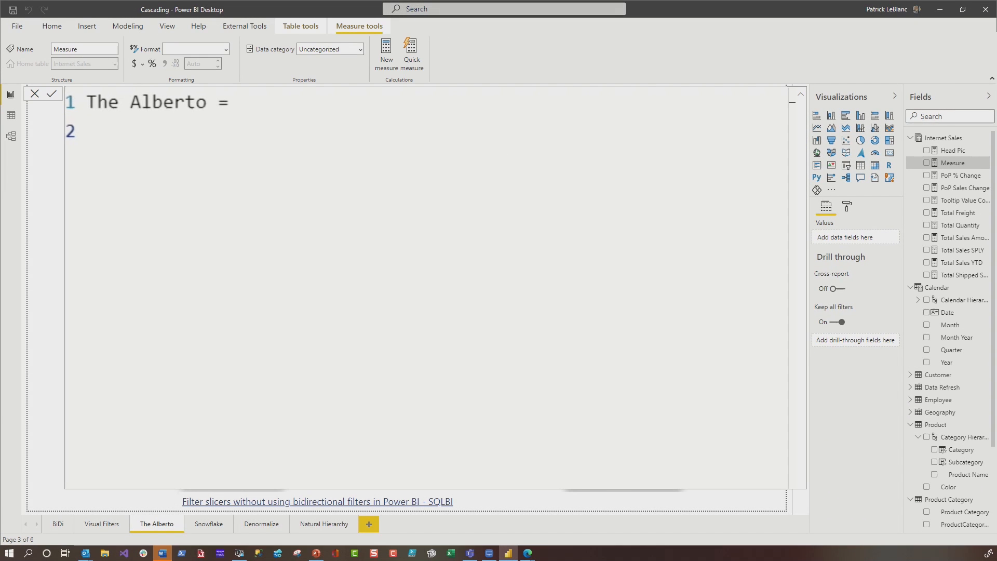
{"action": "type", "text": "INT(n"}
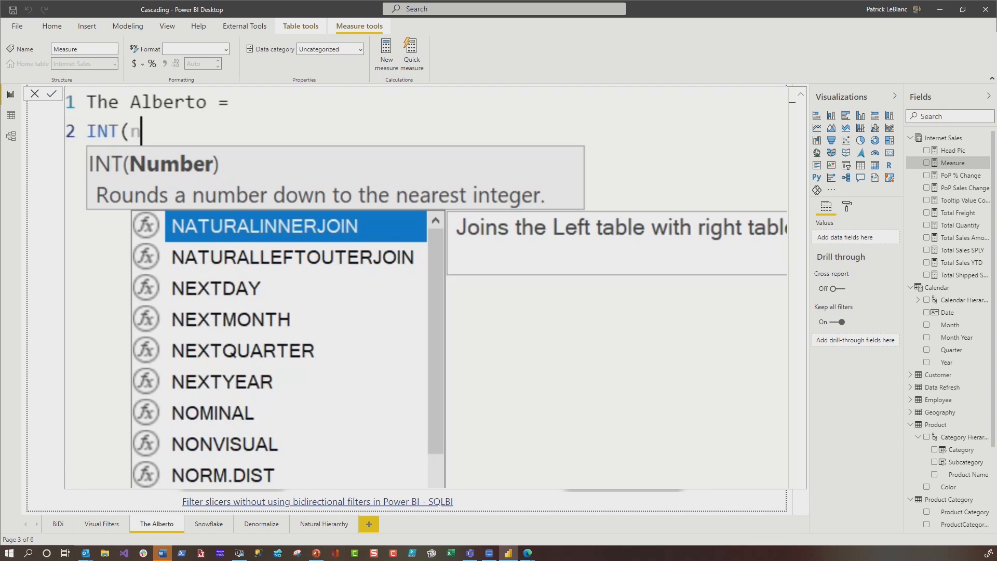
{"action": "type", "text": "ot is"}
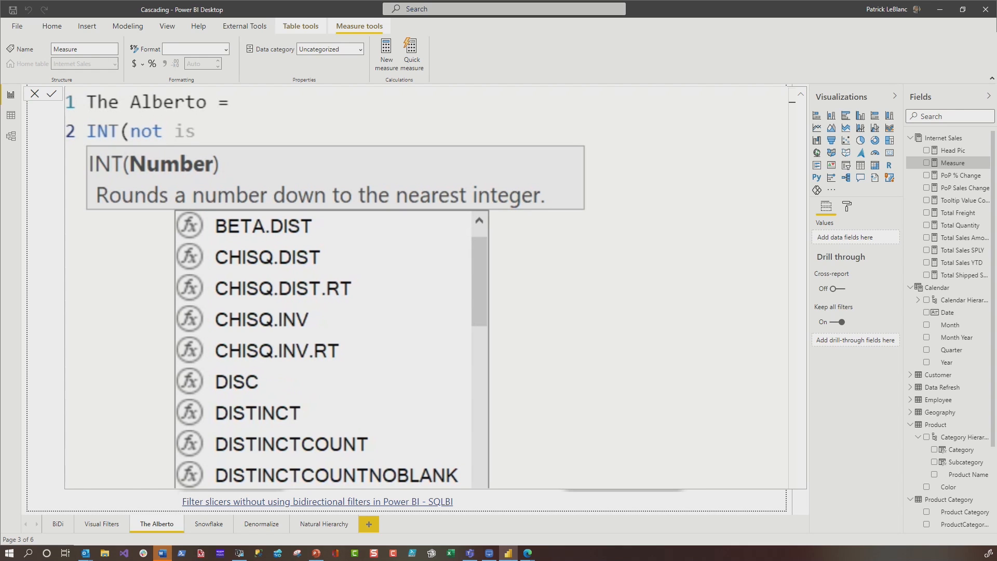
{"action": "type", "text": "ISEMPTY(in"}
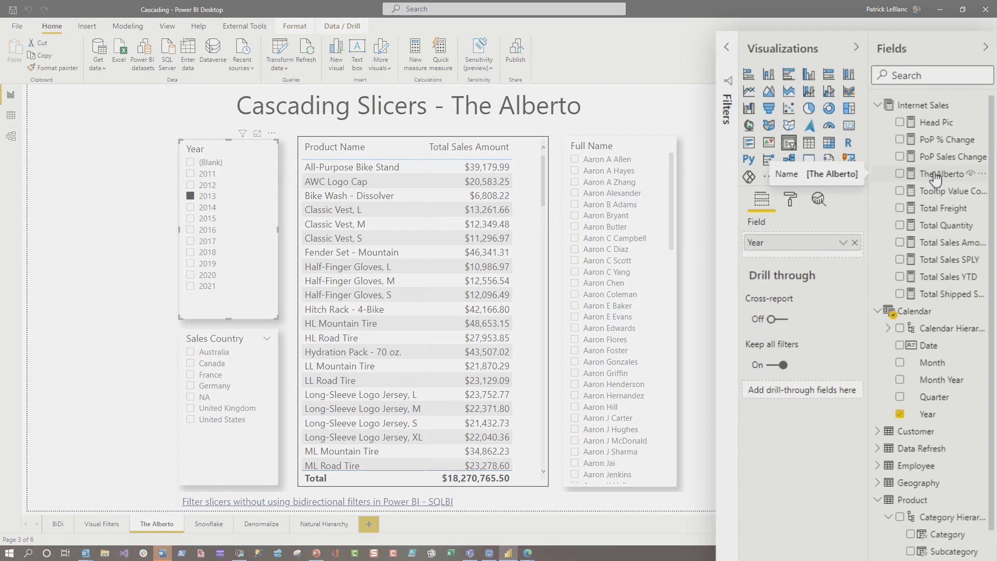
{"action": "left_click", "coordinate": [727, 47]}
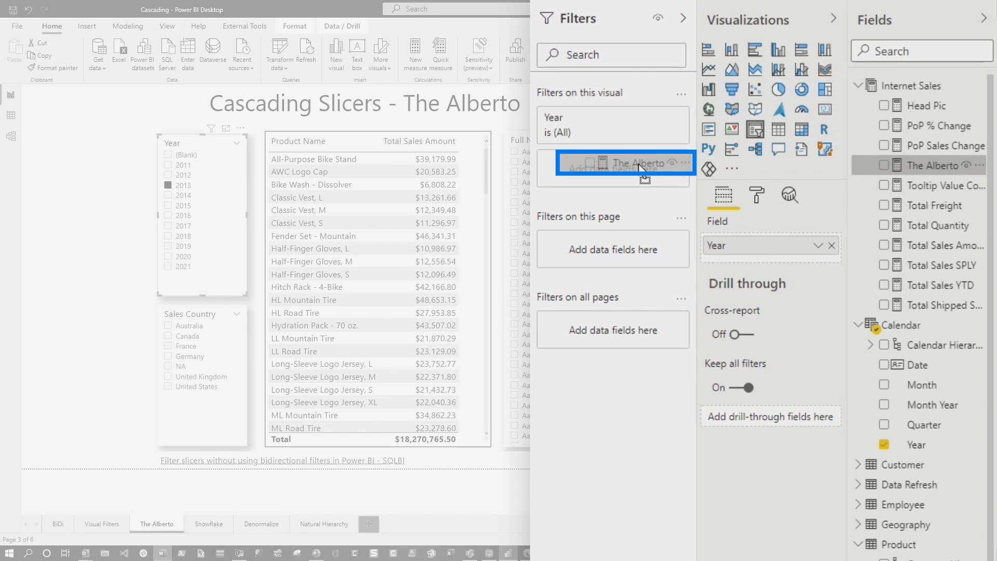
- Set the Year and Sales Country slicer filters to show items where The Alberto is 1
{"action": "left_click", "coordinate": [612, 177]}
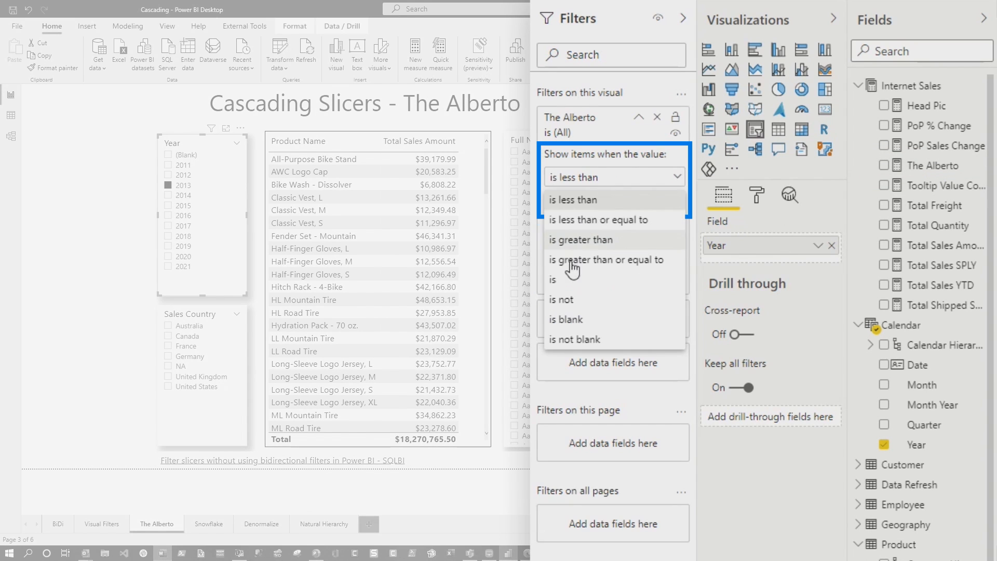
{"action": "left_click", "coordinate": [553, 279]}
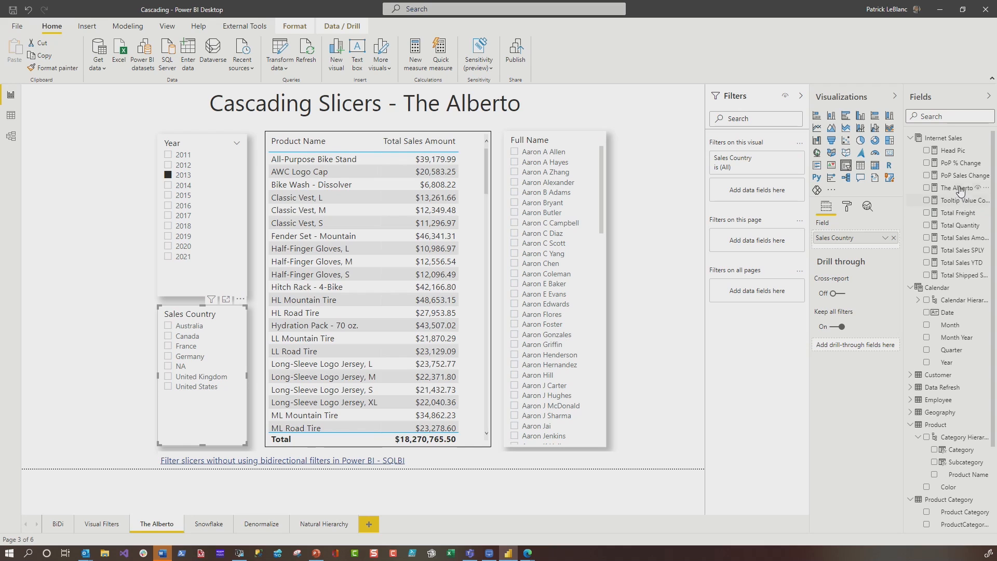
{"action": "left_click", "coordinate": [732, 188]}
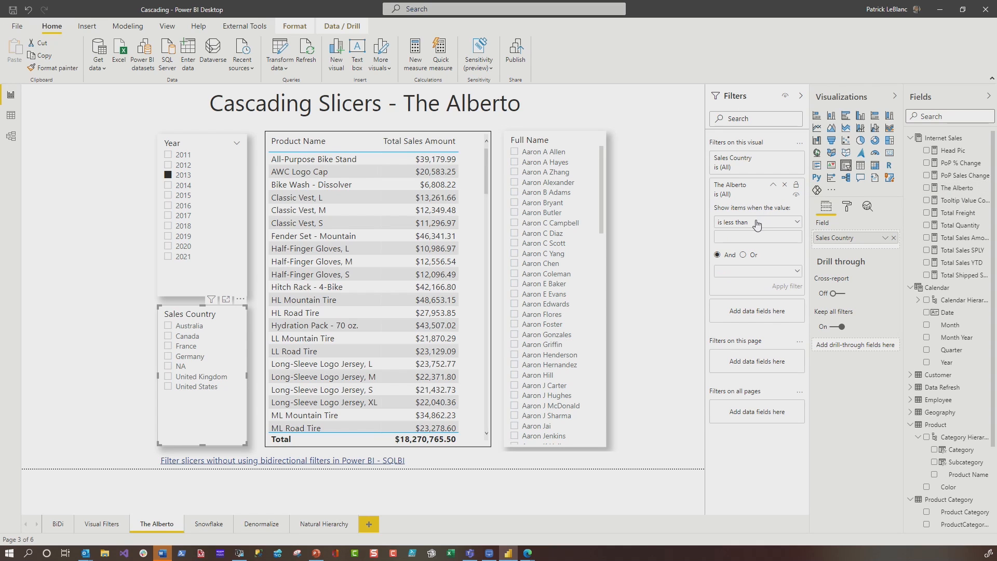
{"action": "left_click", "coordinate": [757, 222]}
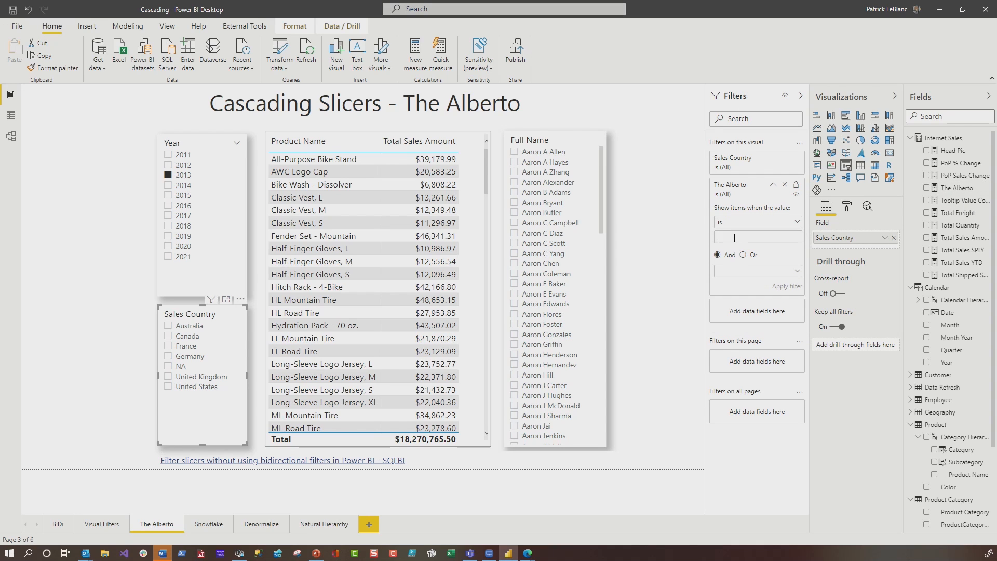
{"action": "type", "text": "1"}
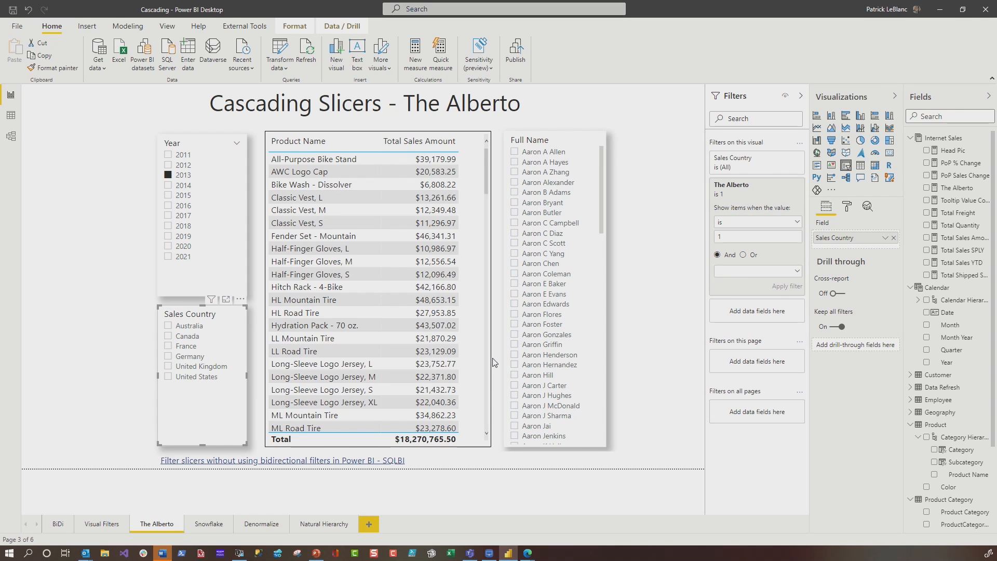
{"action": "mouse_move", "coordinate": [944, 63]}
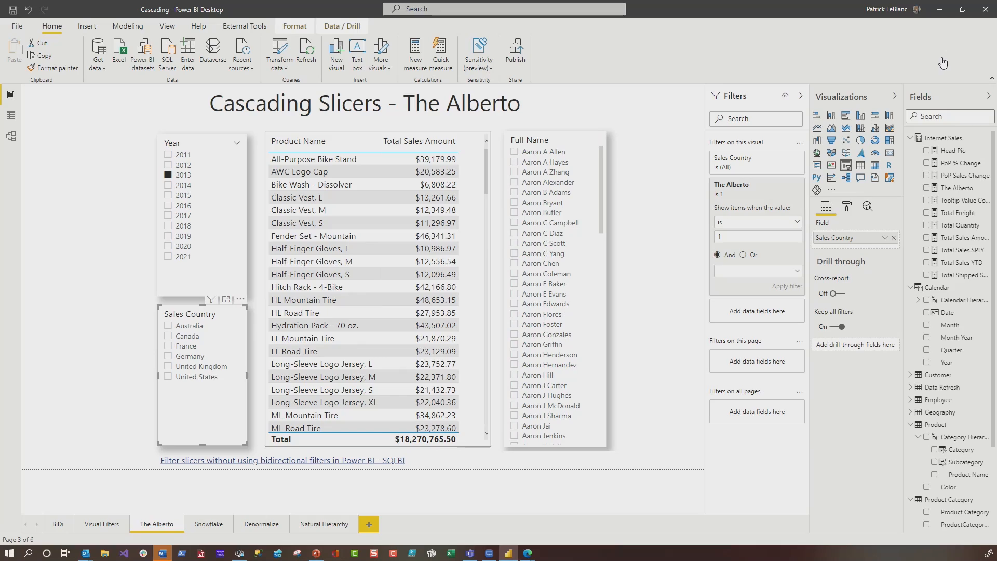
- Append || NOT ISEMPTY(...) inside INT in The Alberto measure formula
{"action": "left_click", "coordinate": [965, 188]}
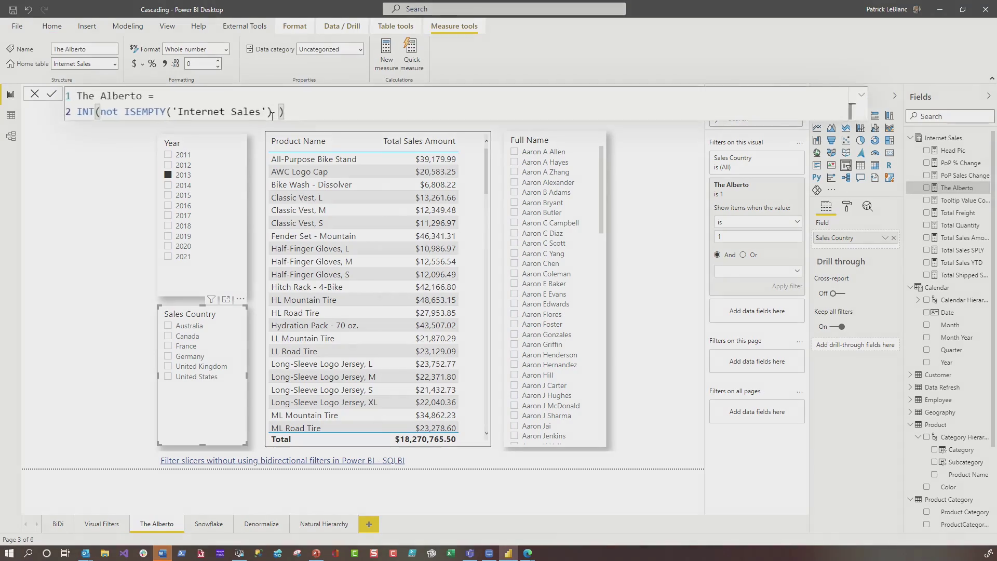
{"action": "type", "text": "||"}
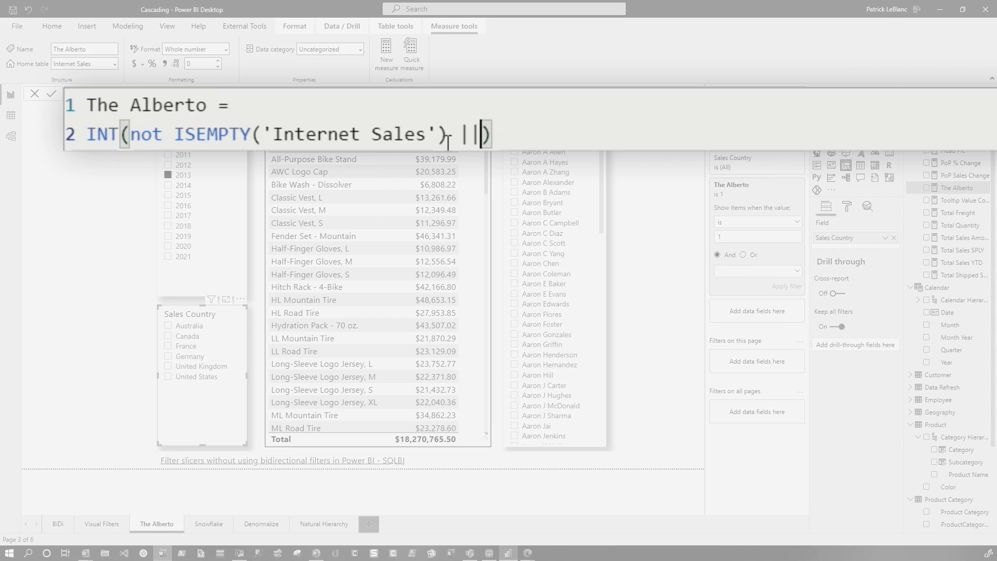
{"action": "type", "text": "not is"}
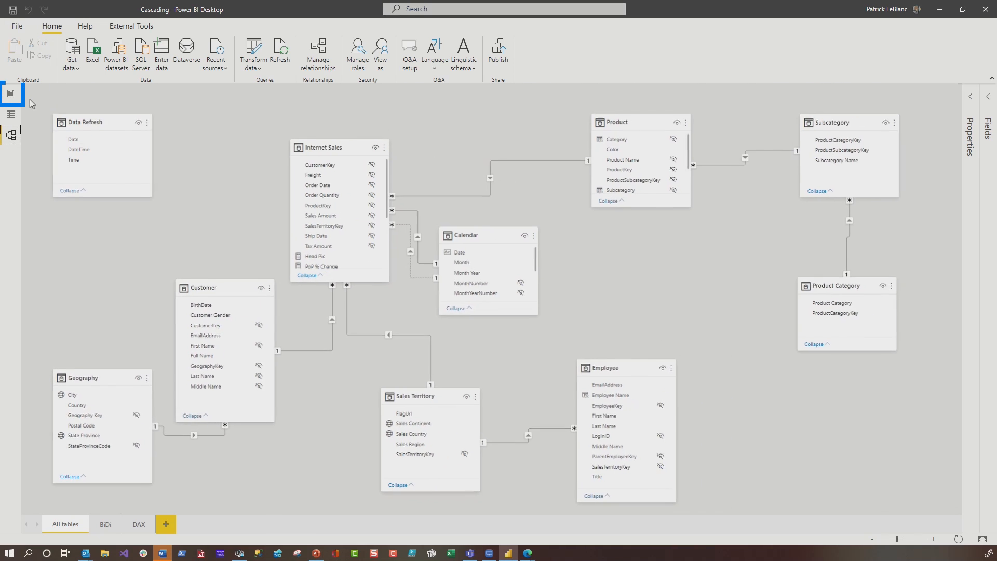
- Return from the model diagram to the Snowflake report page with its product slicers
{"action": "left_click", "coordinate": [10, 95]}
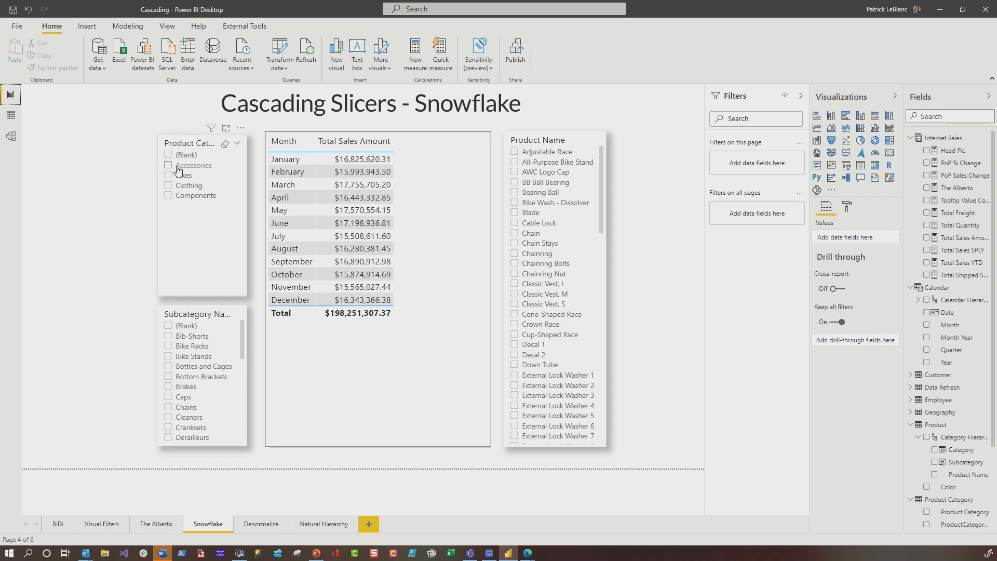
- Try Accessories in the Product Category slicer, glance at the model diagram, then clear the category filter
{"action": "left_click", "coordinate": [168, 165]}
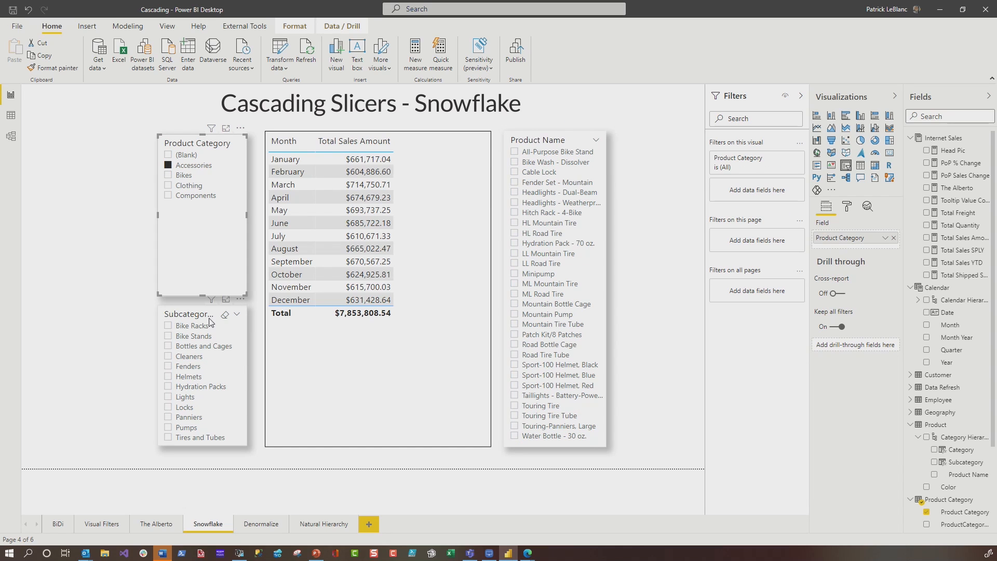
{"action": "mouse_move", "coordinate": [572, 157]}
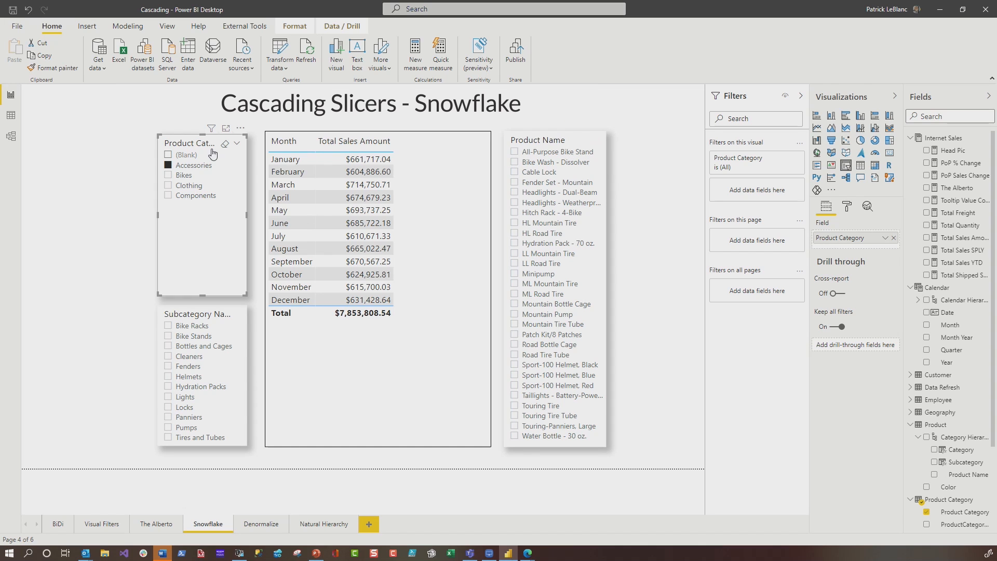
{"action": "mouse_move", "coordinate": [10, 139]}
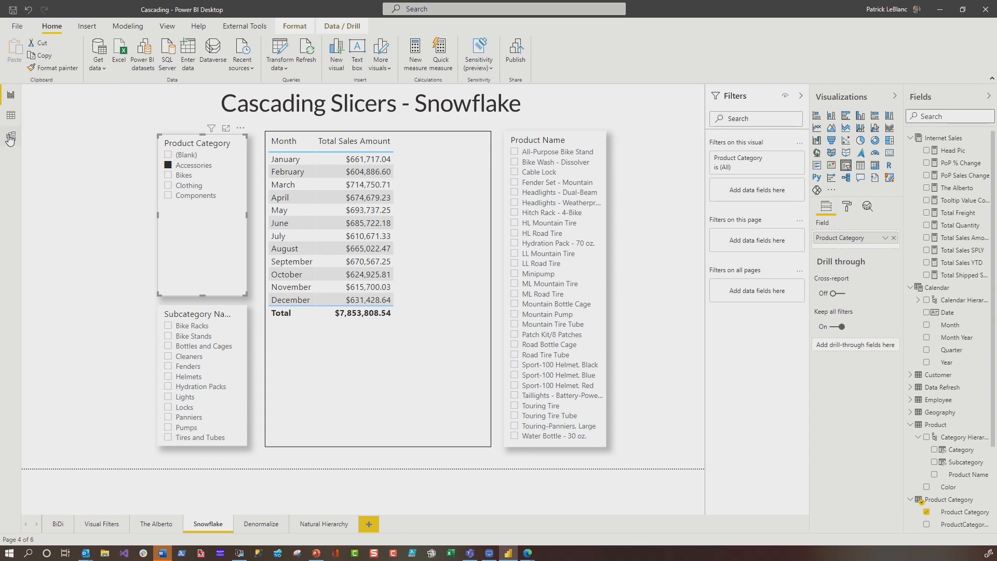
{"action": "left_click", "coordinate": [10, 135]}
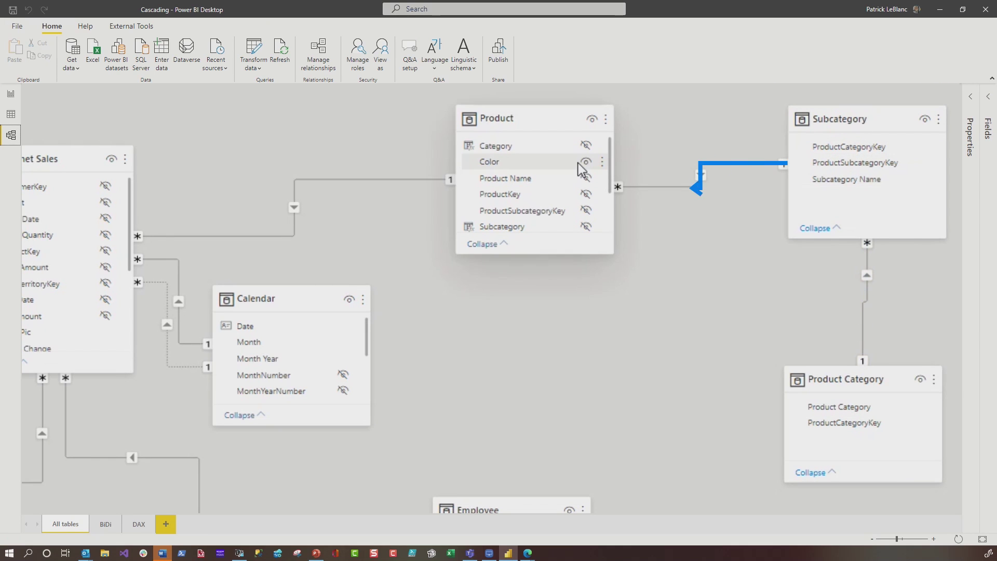
{"action": "left_click", "coordinate": [10, 94]}
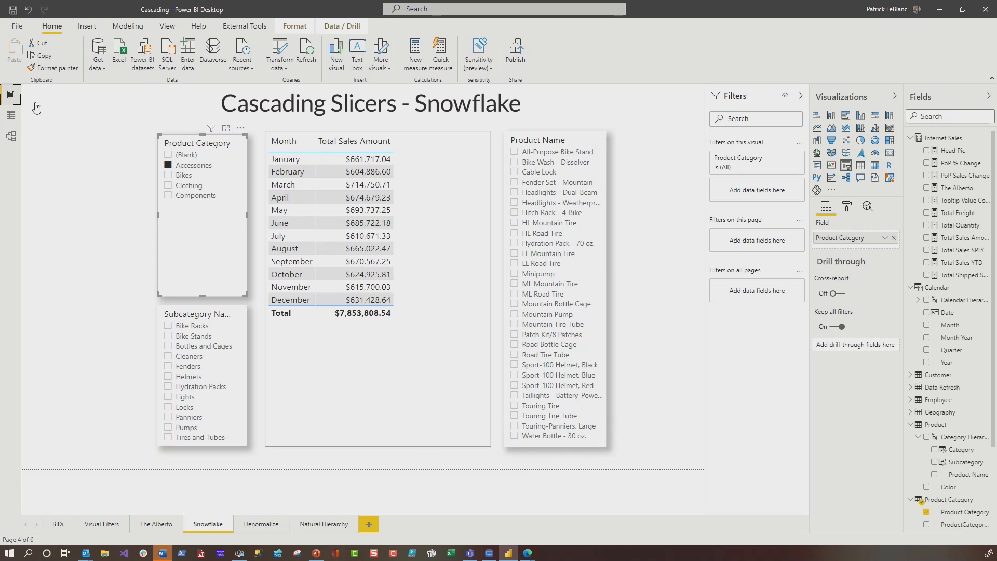
{"action": "left_click", "coordinate": [169, 165]}
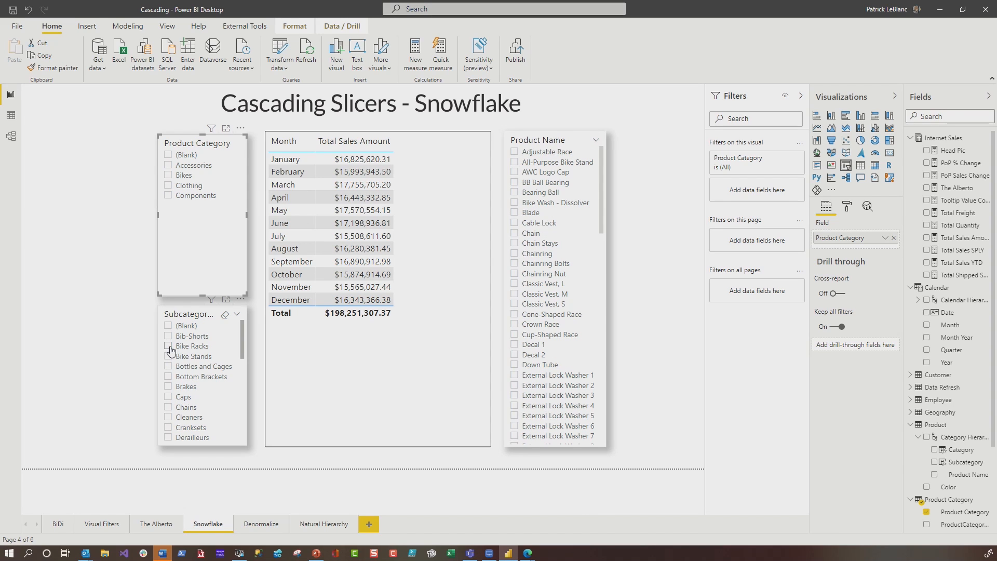
- Filter the Snowflake page to the Bike Racks subcategory and show the product tables in the model diagram
{"action": "left_click", "coordinate": [167, 346]}
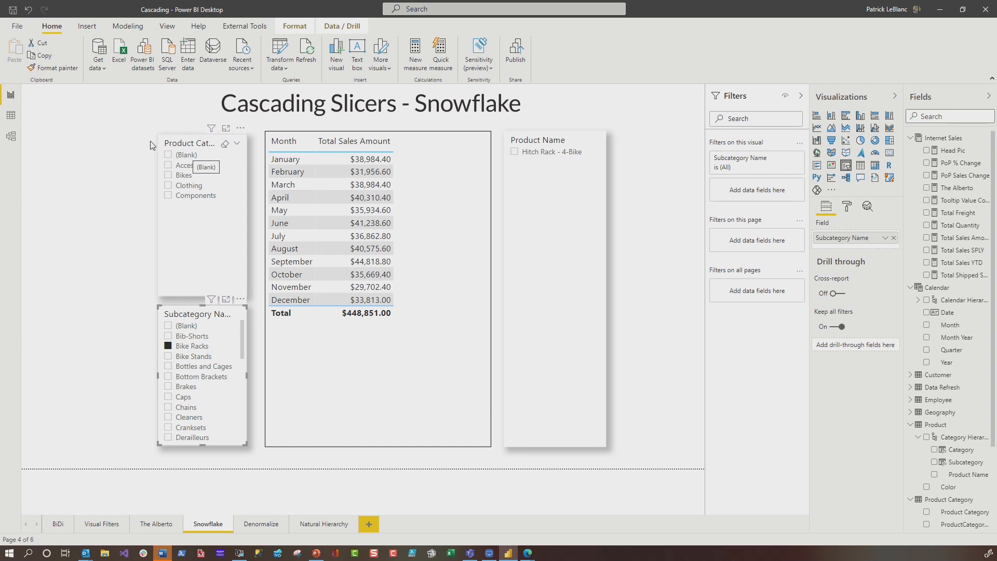
{"action": "left_click", "coordinate": [11, 135]}
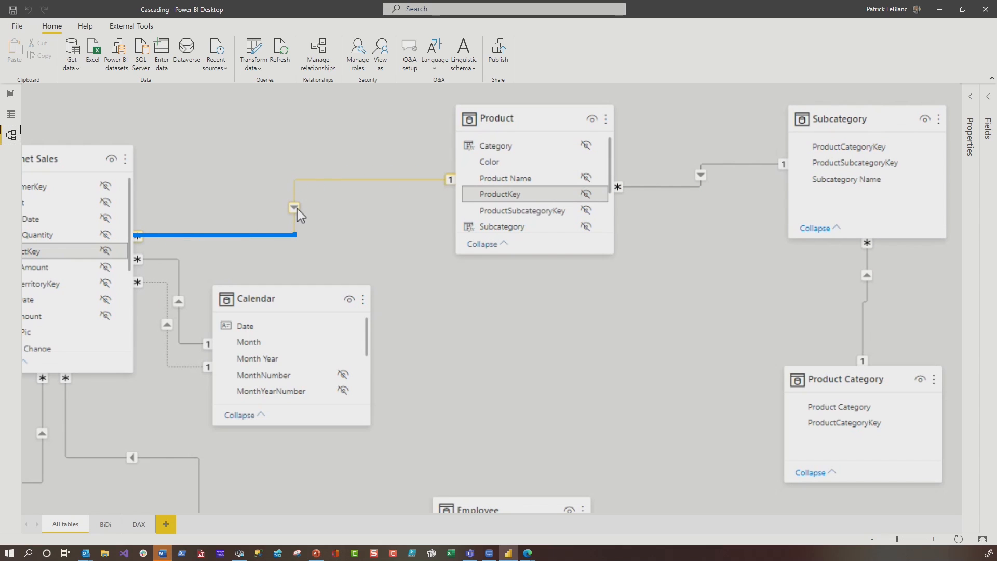
- Examine the Product–Subcategory–Product Category relationships in the model diagram
{"action": "left_click", "coordinate": [655, 216]}
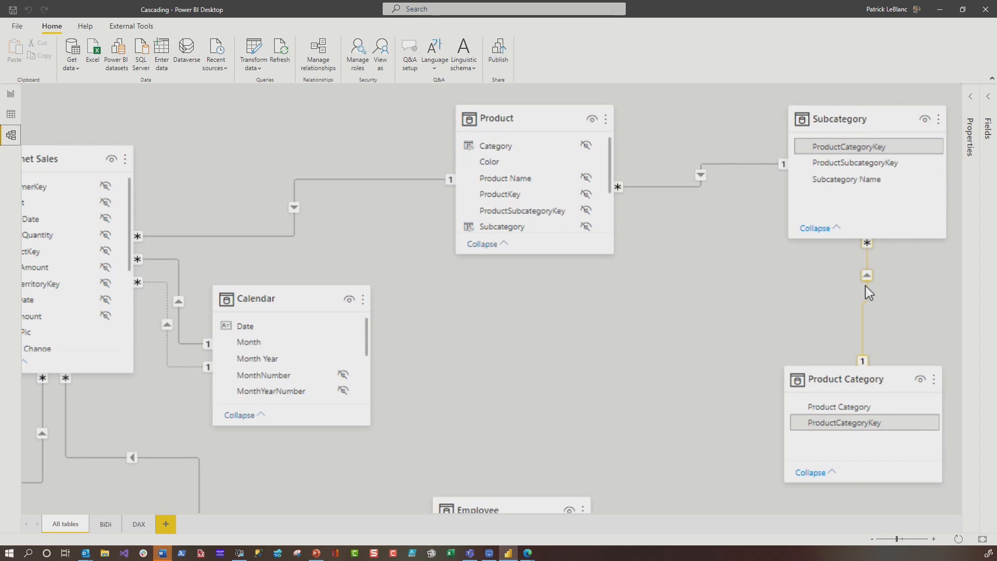
{"action": "mouse_move", "coordinate": [868, 292]}
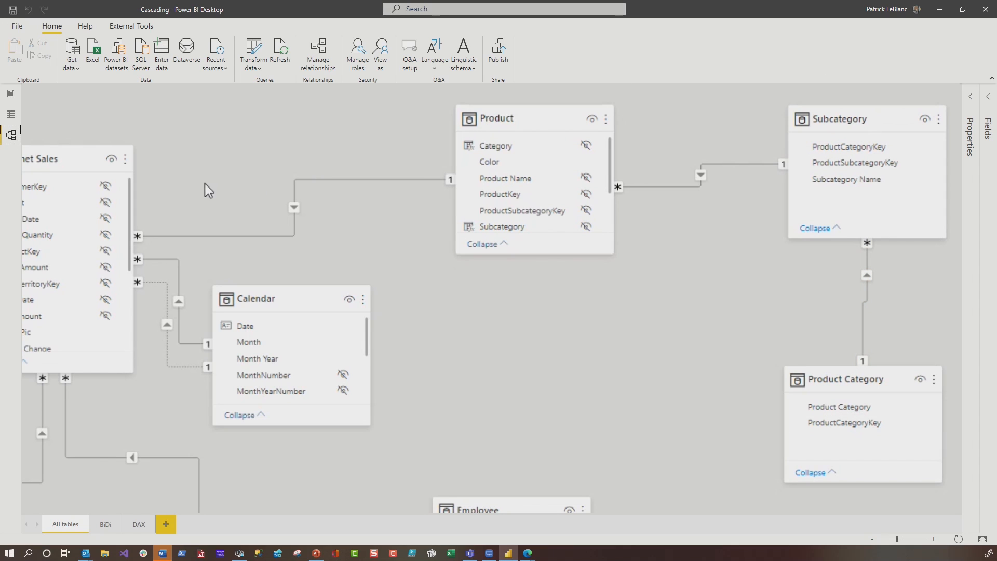
{"action": "mouse_move", "coordinate": [870, 247]}
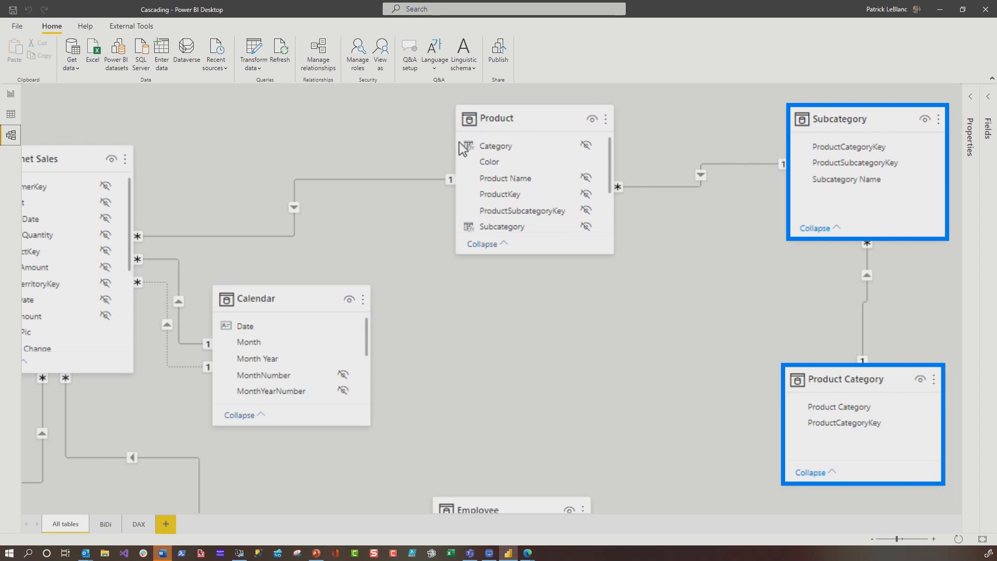
{"action": "mouse_move", "coordinate": [527, 142]}
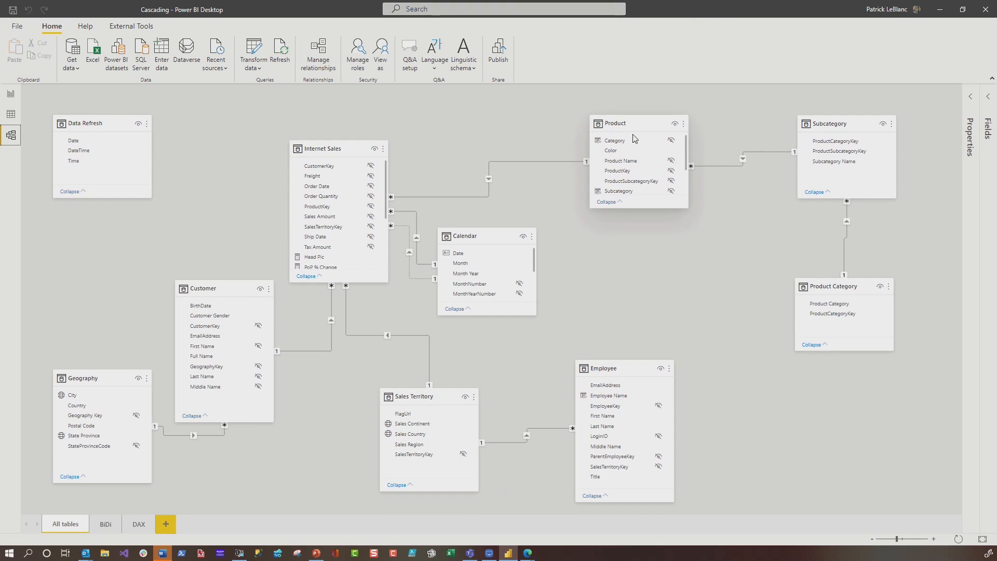
{"action": "mouse_move", "coordinate": [7, 98]}
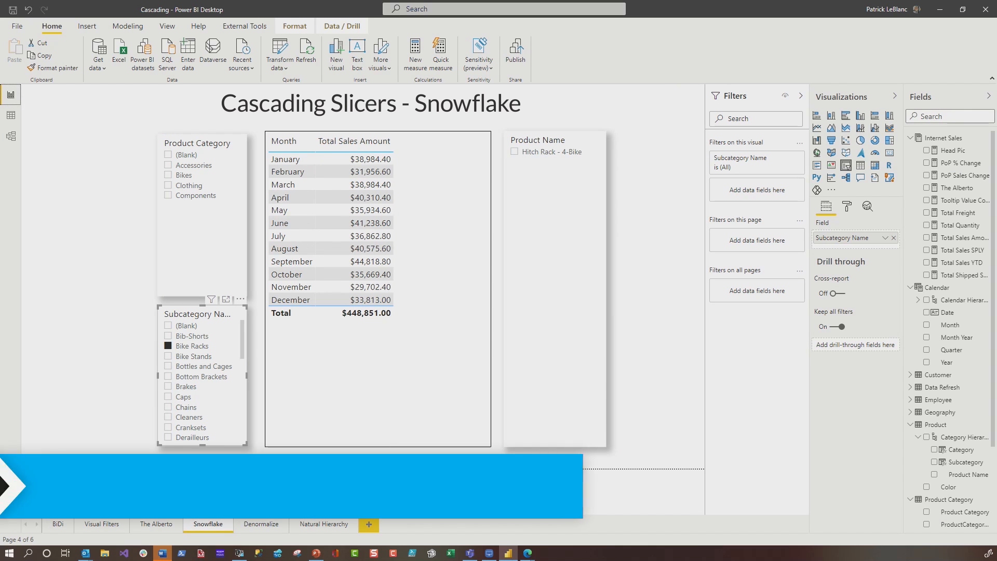
- On the Denormalize page, filter the Product Name slicer to Classic Vest, L and switch to Data view
{"action": "left_click", "coordinate": [260, 523]}
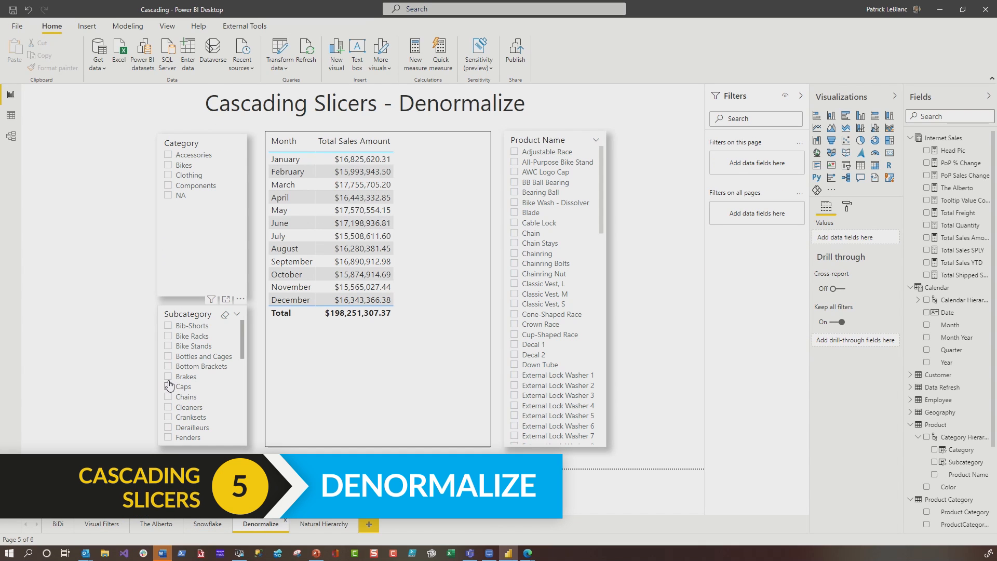
{"action": "left_click", "coordinate": [186, 376]}
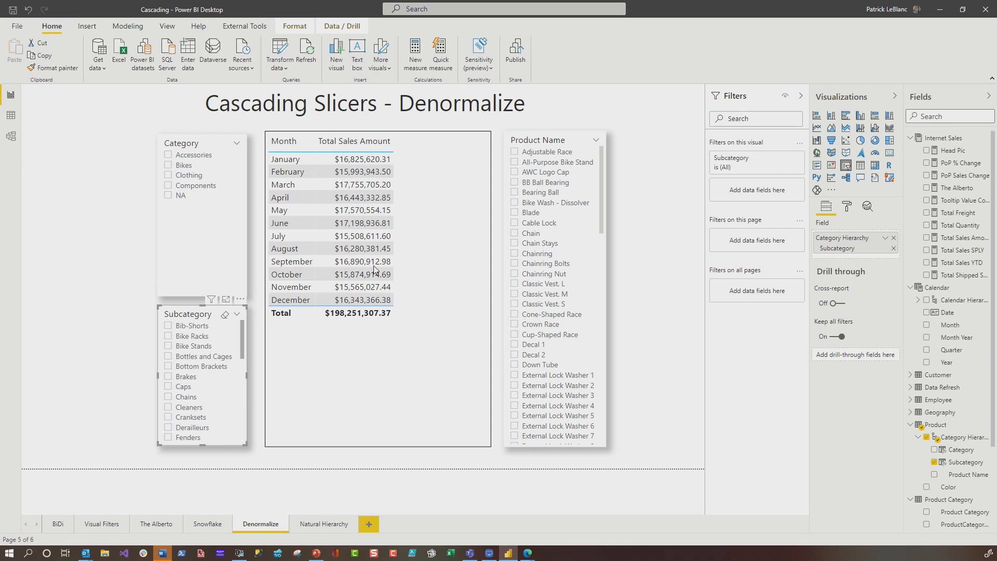
{"action": "left_click", "coordinate": [514, 283]}
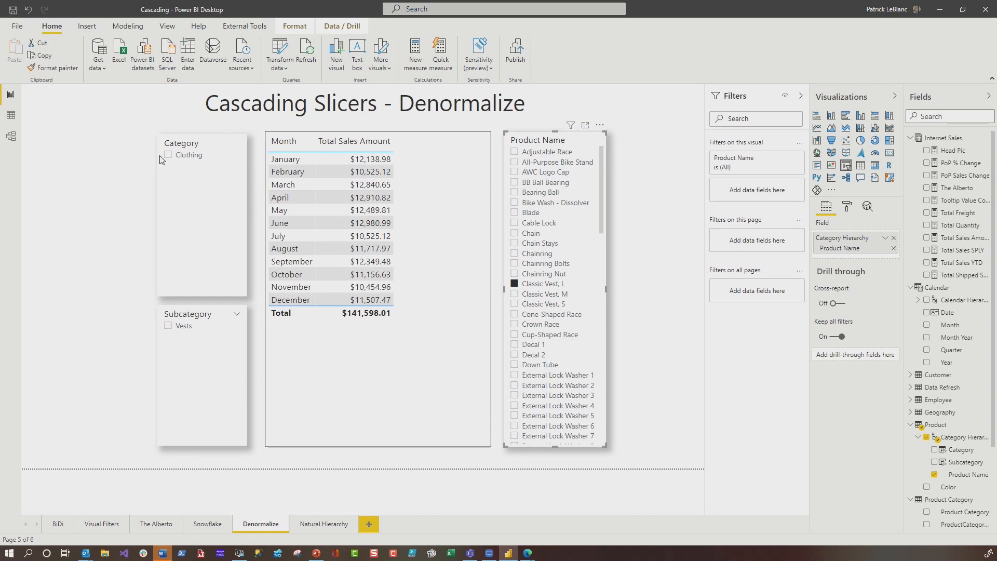
{"action": "left_click", "coordinate": [10, 115]}
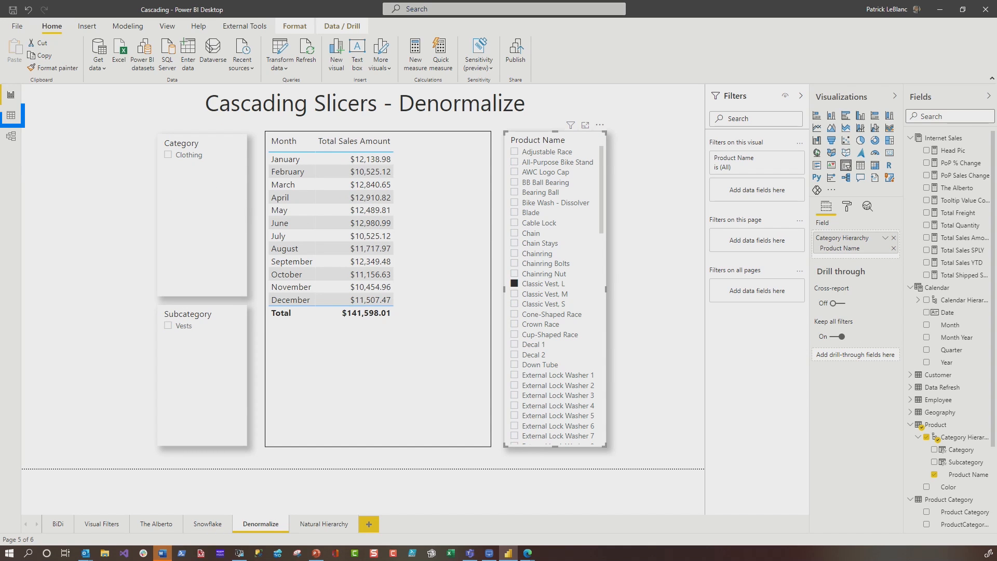
{"action": "left_click", "coordinate": [11, 114]}
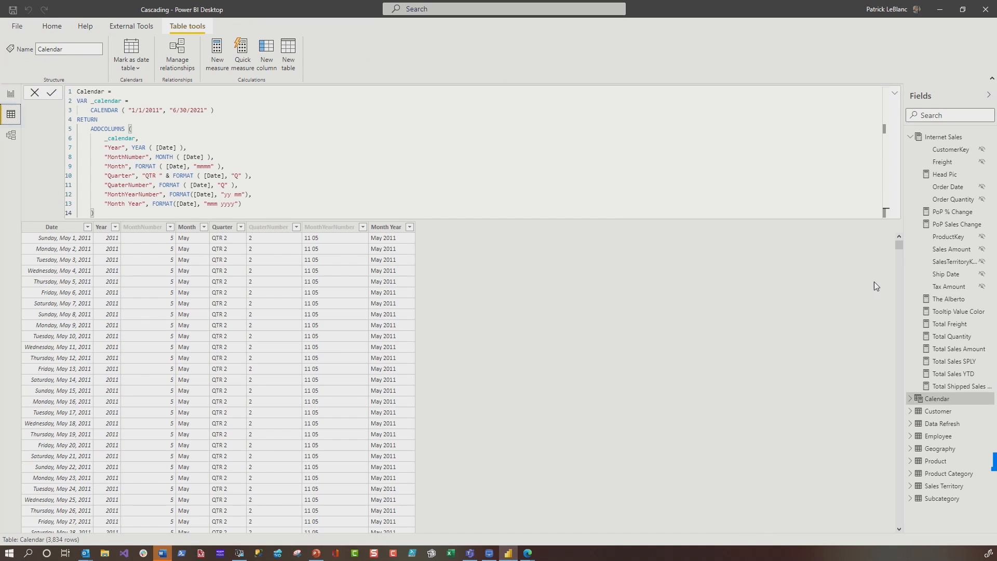
- Review the Product table's Product Name, Subcategory and Category columns, then return to the report
{"action": "left_click", "coordinate": [935, 461]}
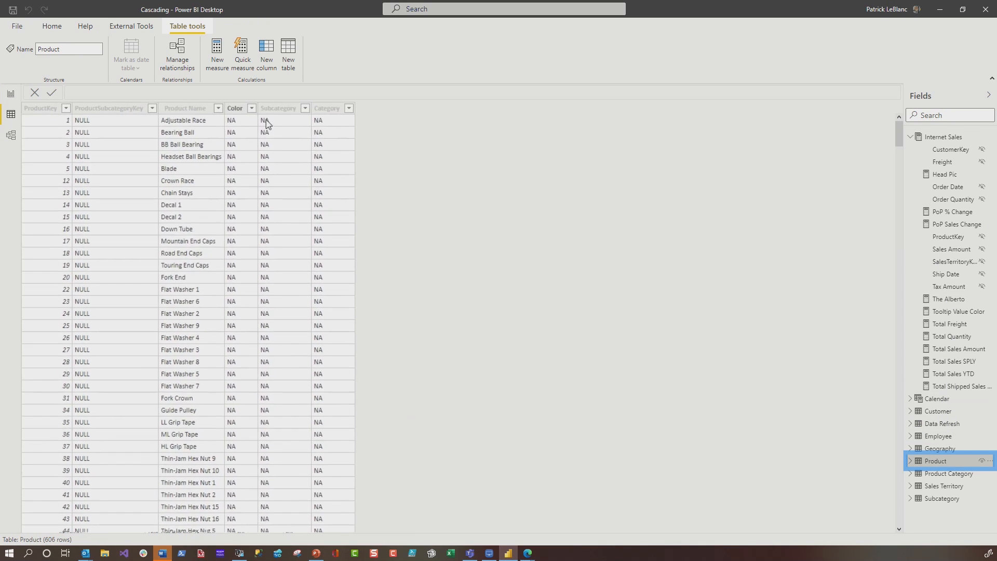
{"action": "left_click", "coordinate": [485, 114]}
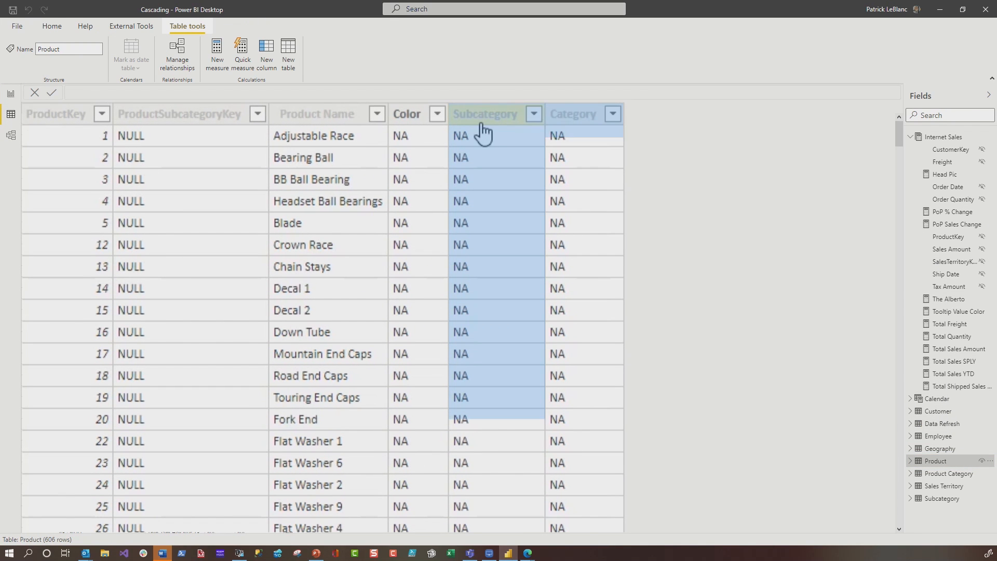
{"action": "left_click", "coordinate": [317, 115]}
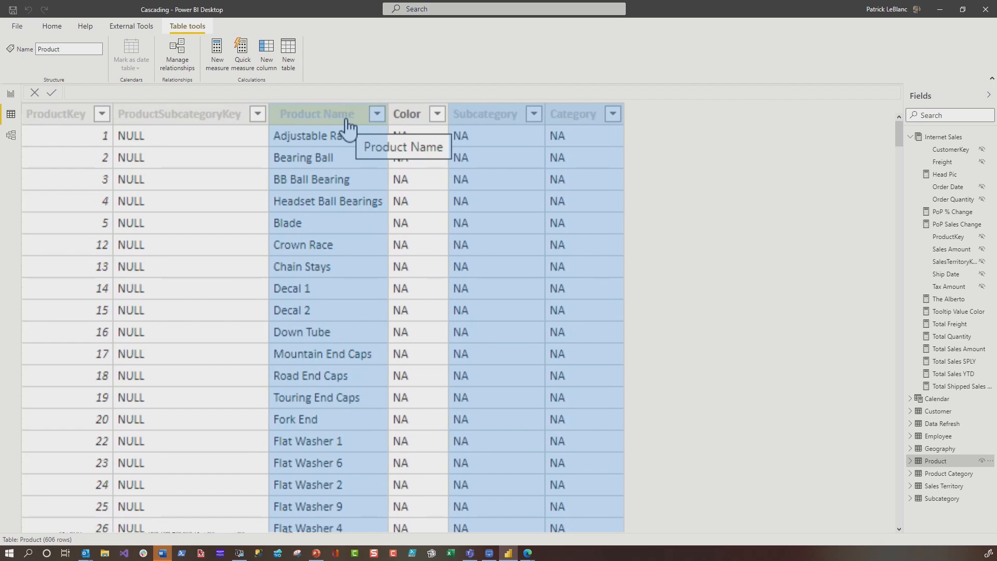
{"action": "mouse_move", "coordinate": [178, 210]}
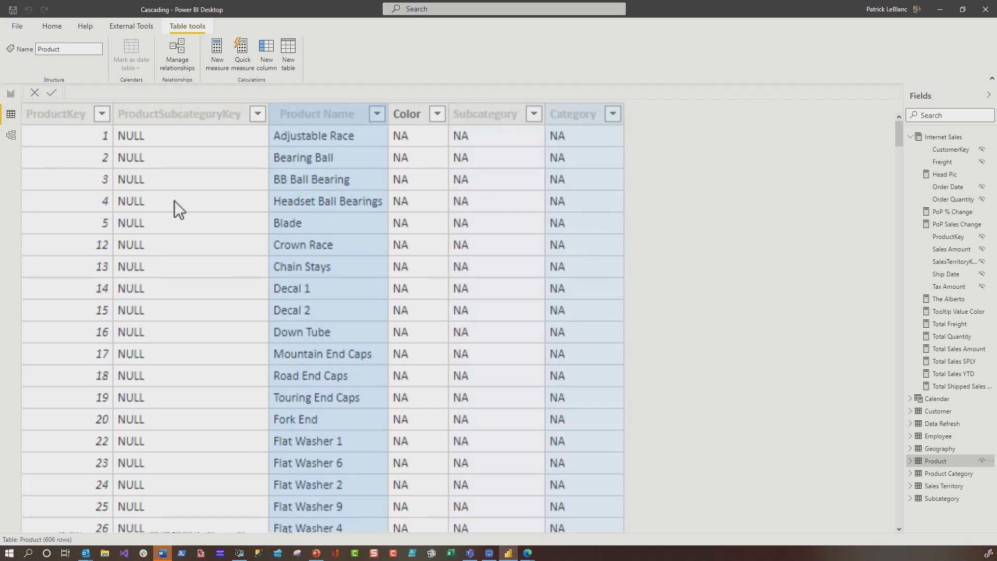
{"action": "left_click", "coordinate": [10, 94]}
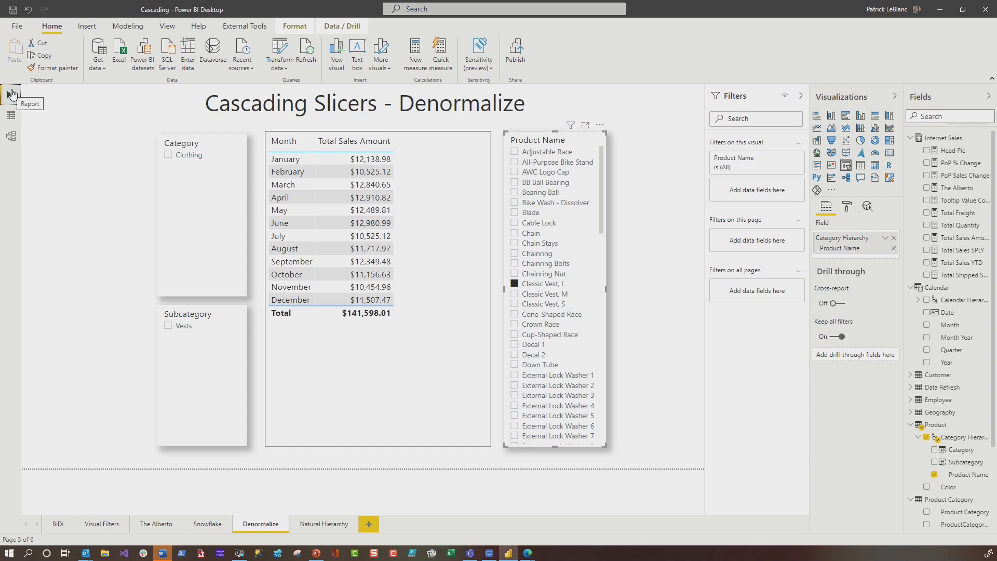
{"action": "left_click", "coordinate": [10, 135]}
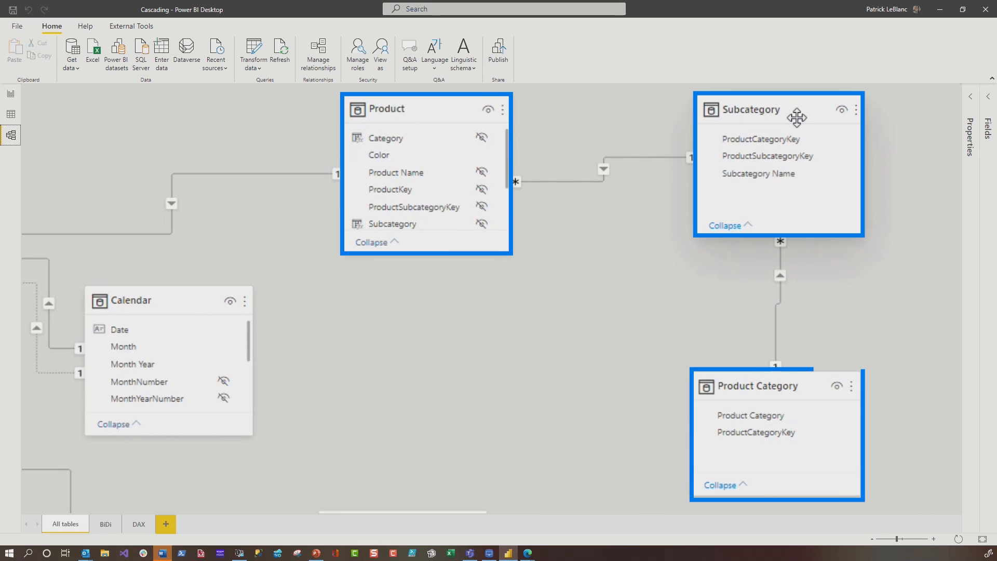
{"action": "left_click", "coordinate": [9, 94]}
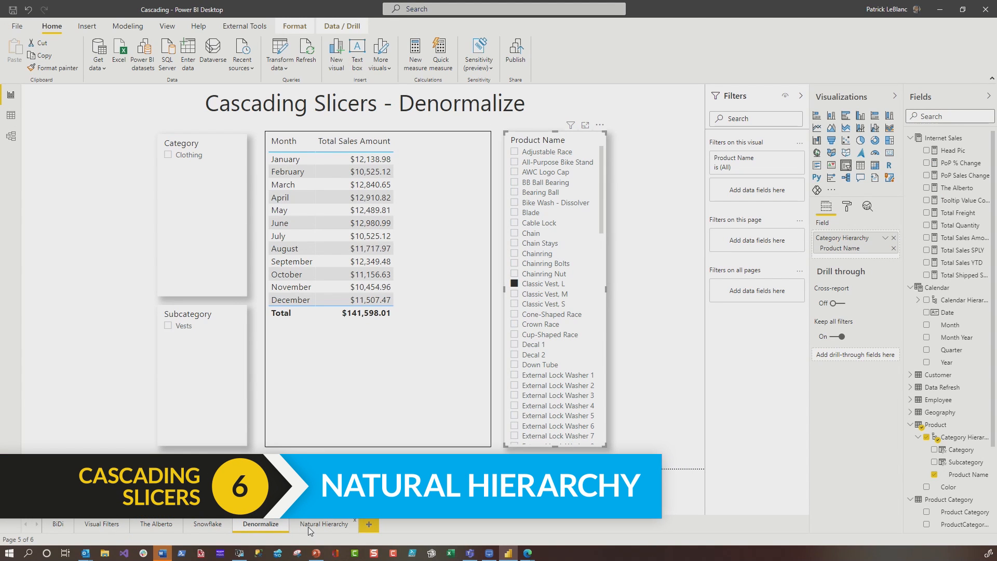
- On the Natural Hierarchy page, try 2021 and 2020 in the Year slicer, then clear the year filter
{"action": "left_click", "coordinate": [324, 524]}
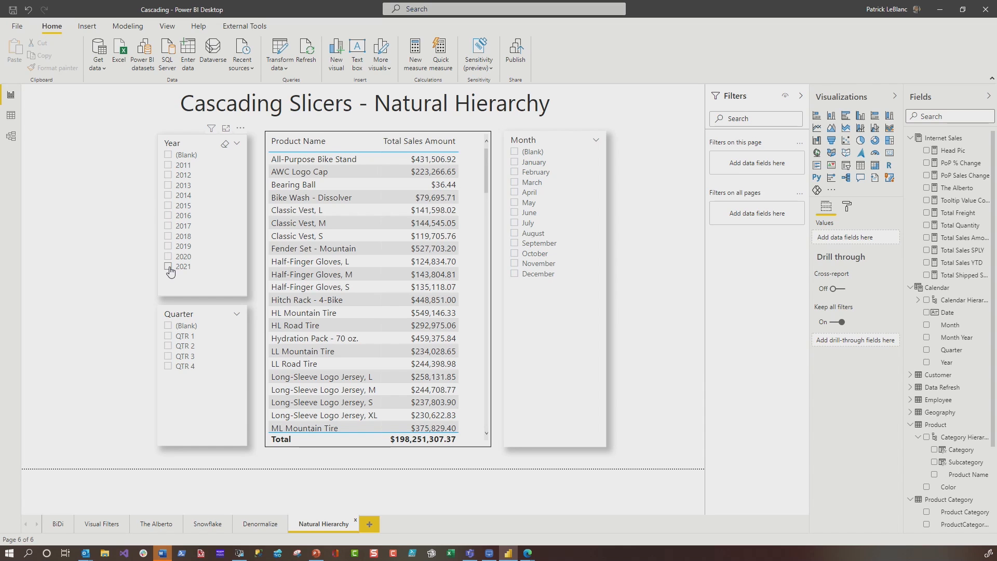
{"action": "left_click", "coordinate": [168, 267]}
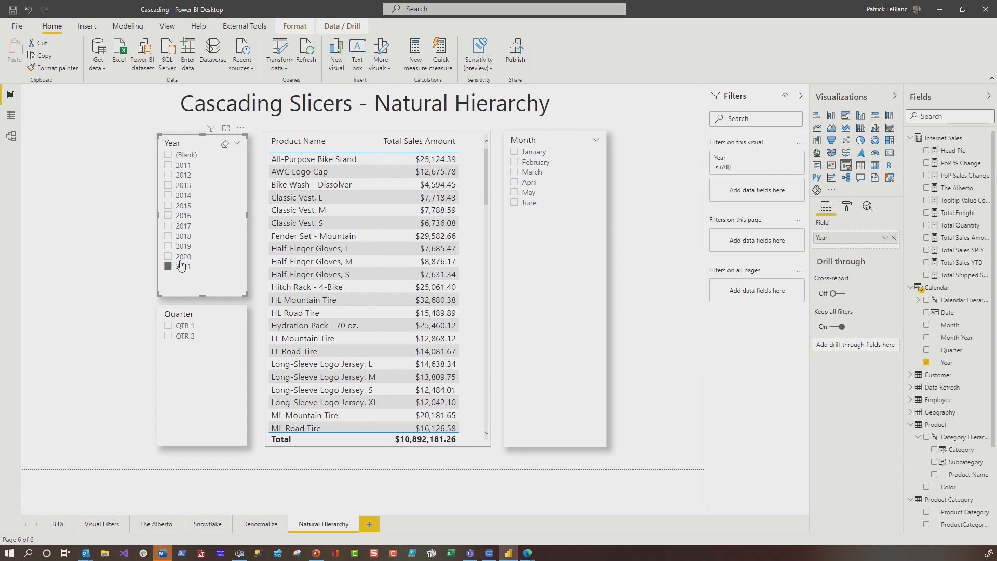
{"action": "left_click", "coordinate": [169, 257]}
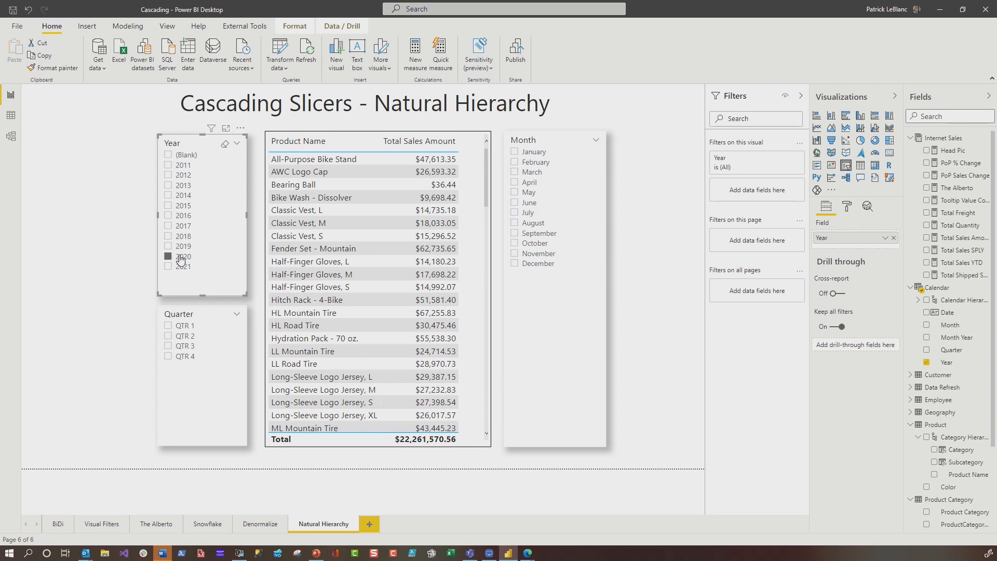
{"action": "left_click", "coordinate": [168, 256]}
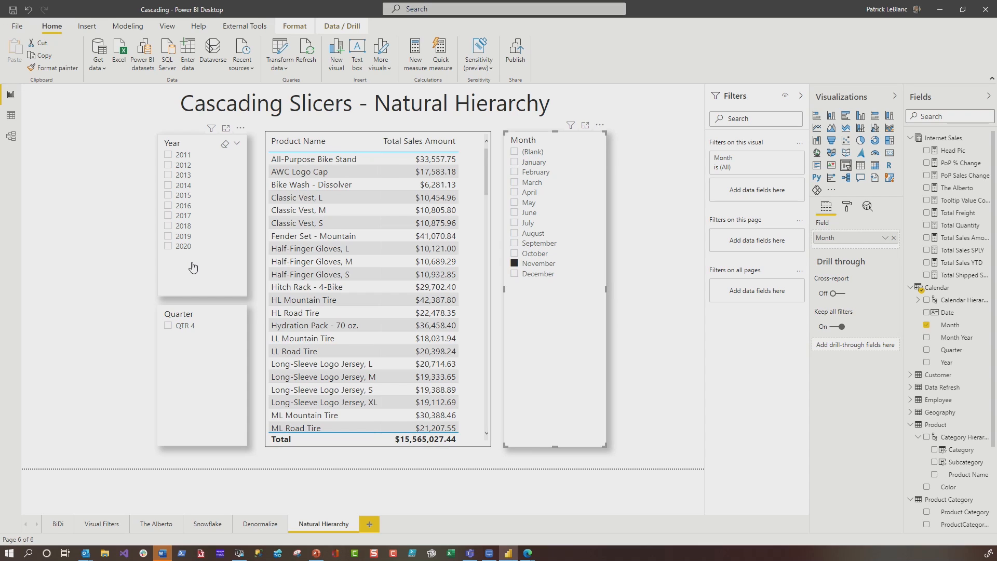
{"action": "left_click", "coordinate": [365, 103]}
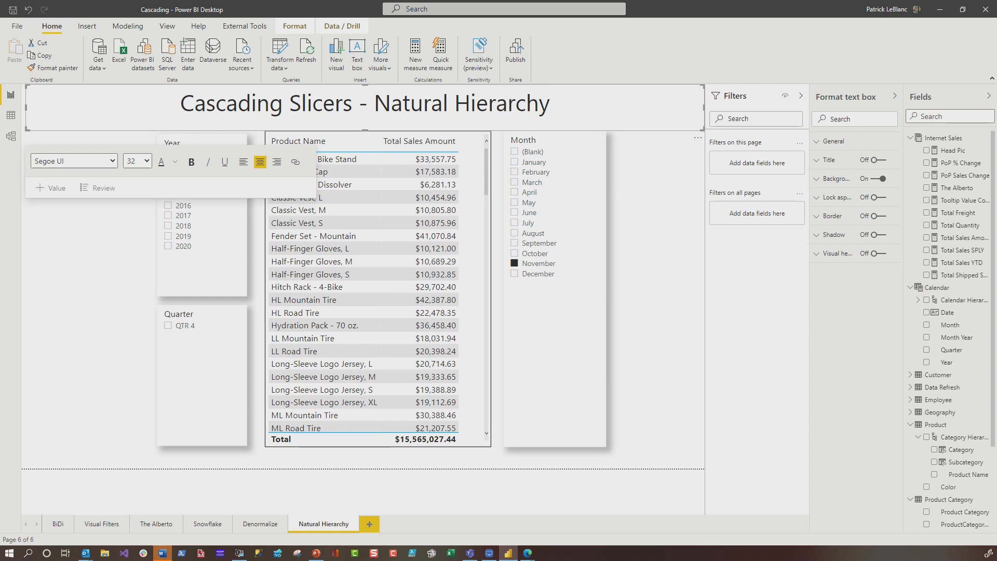